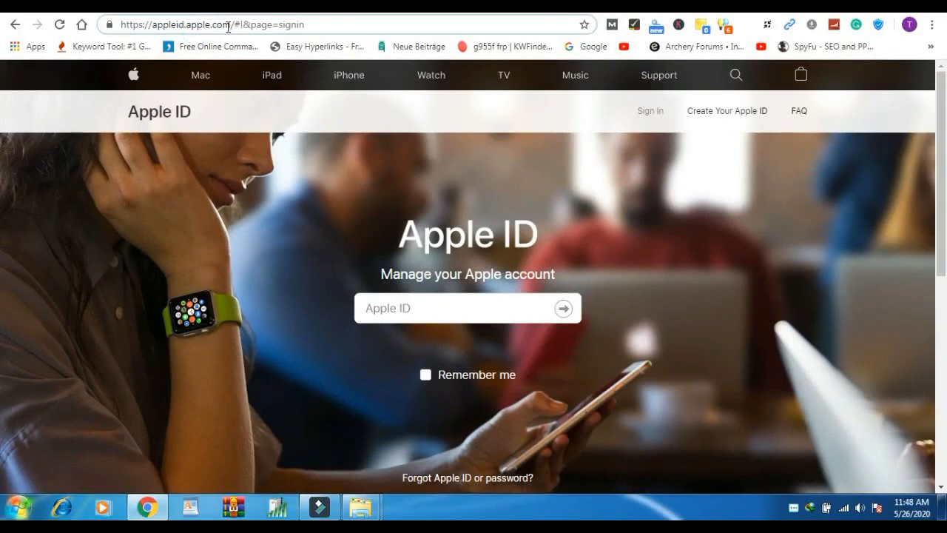
Go to the Create Your Apple ID form from the sign-in page's top navigation.
click(185, 23)
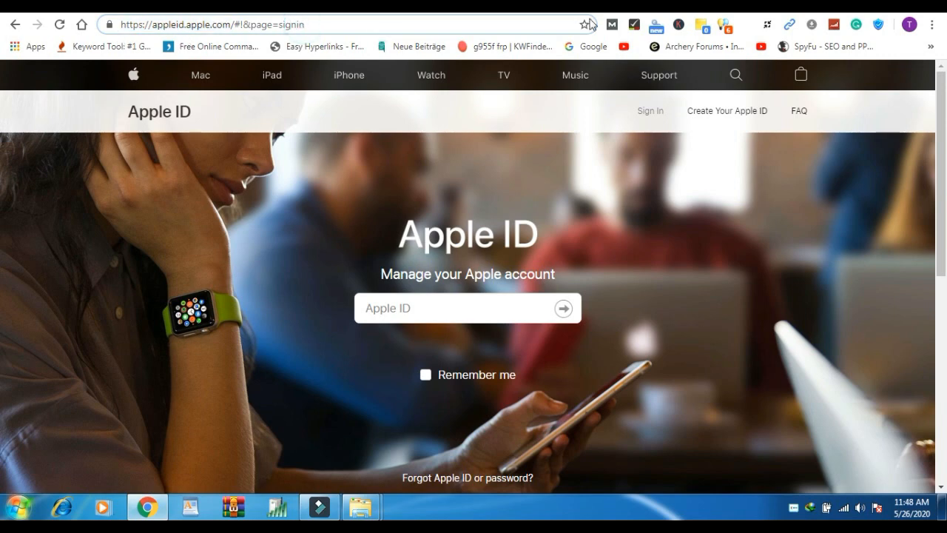
mouse_move(717, 117)
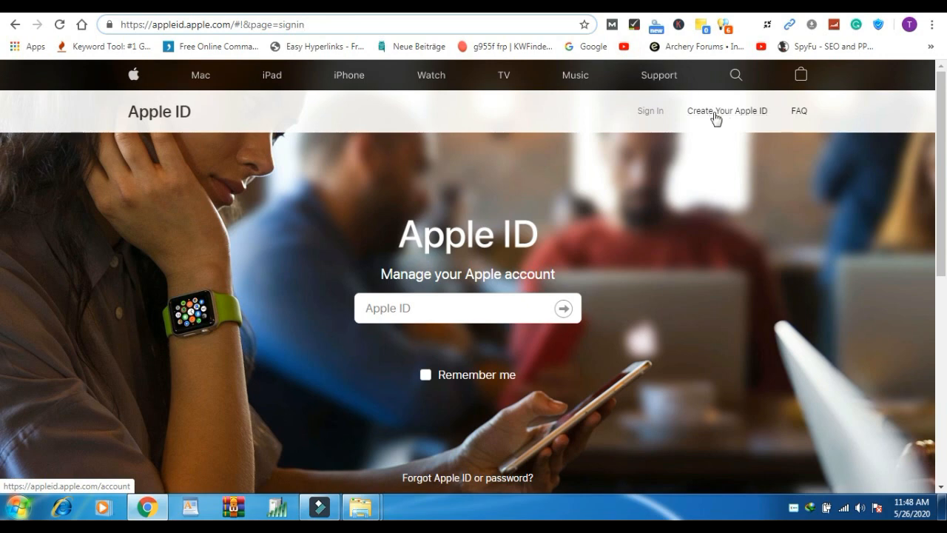
click(727, 109)
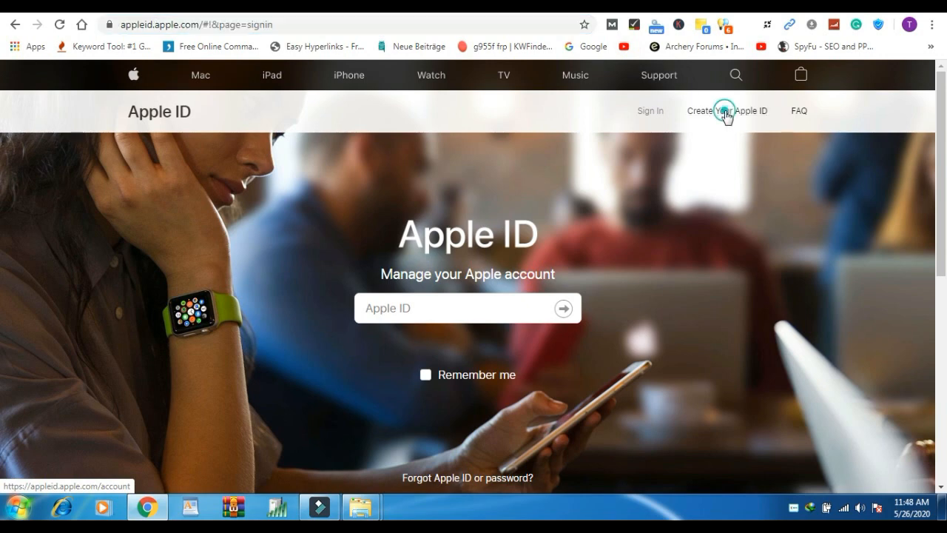
click(726, 110)
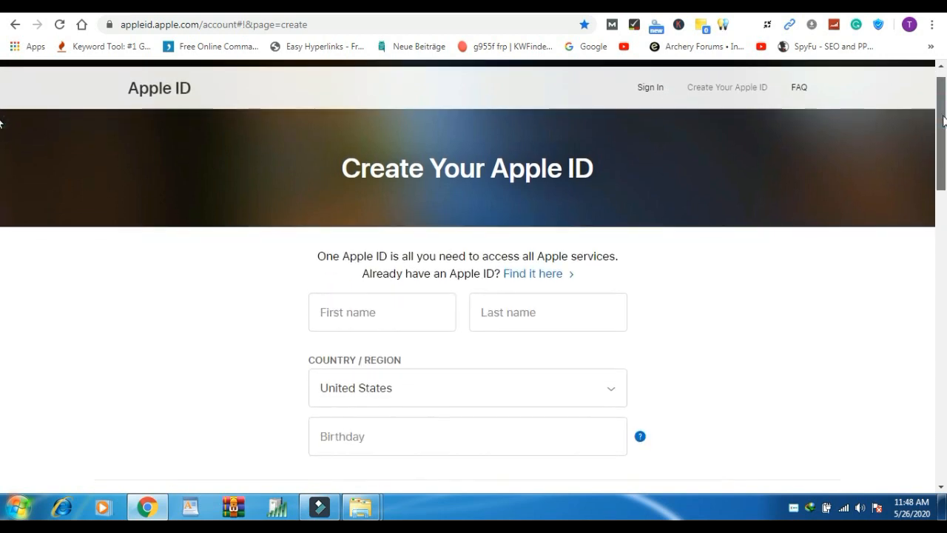
Enter first name Thegsm and move the word 'solution' into the Last name field.
click(381, 310)
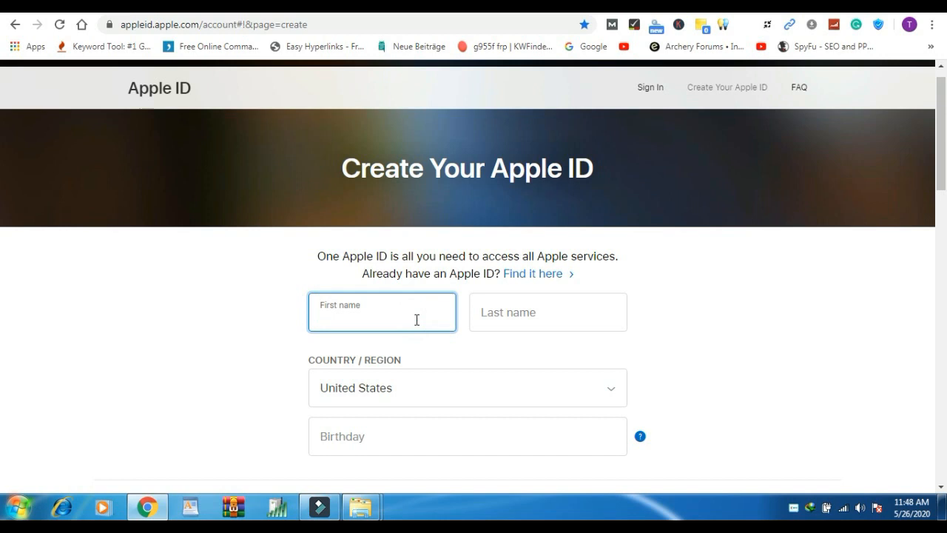
text(Thegs)
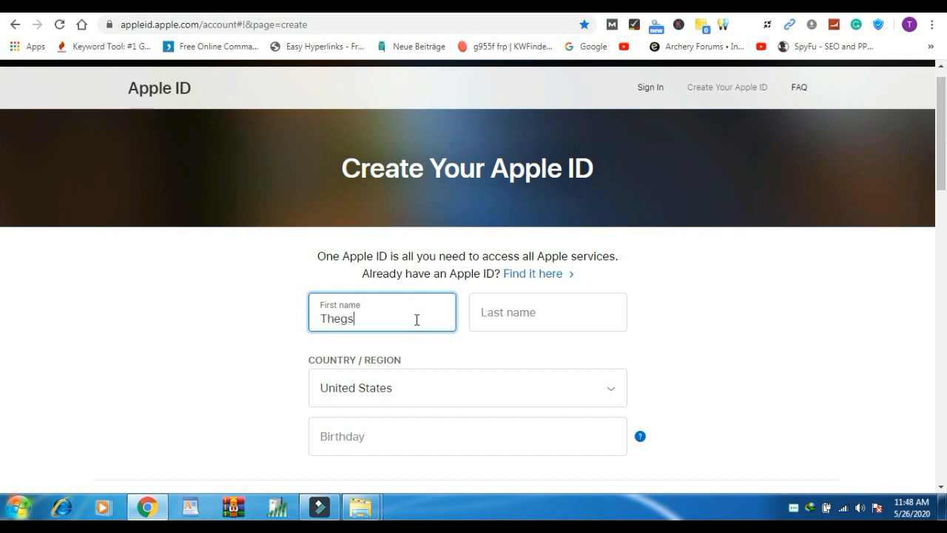
text(msolutio)
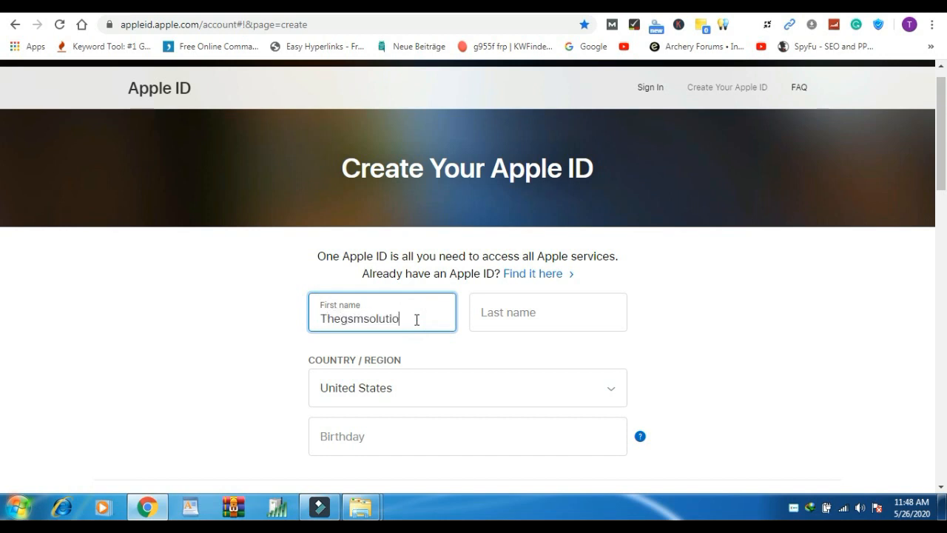
text(n)
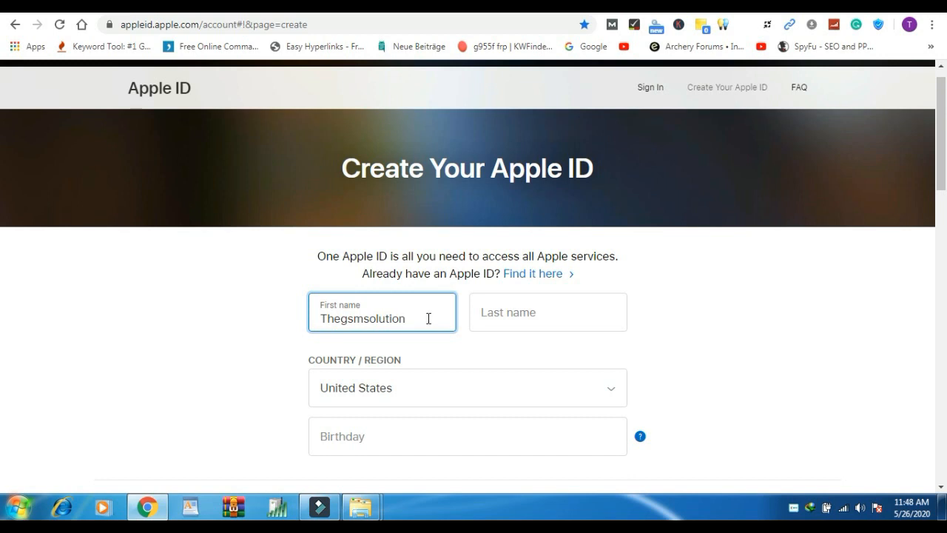
click(548, 311)
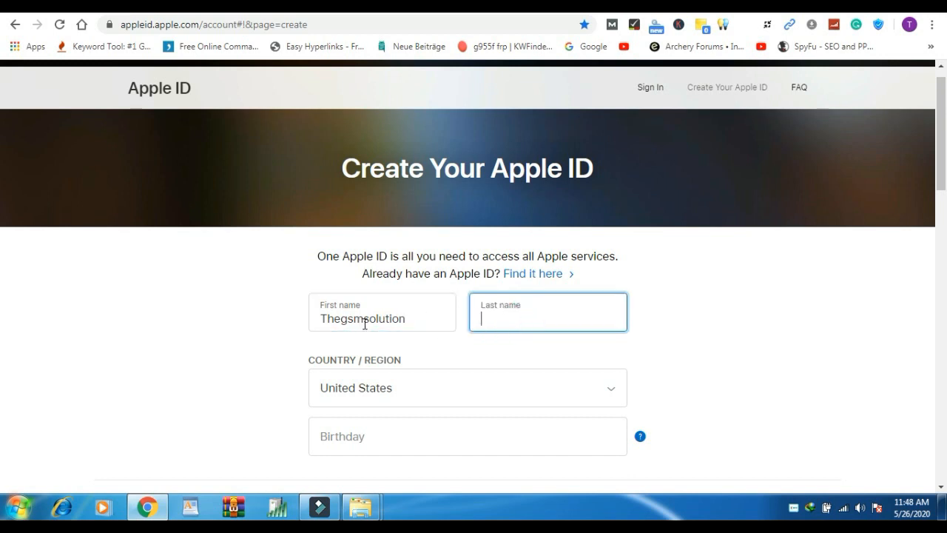
right_click(382, 318)
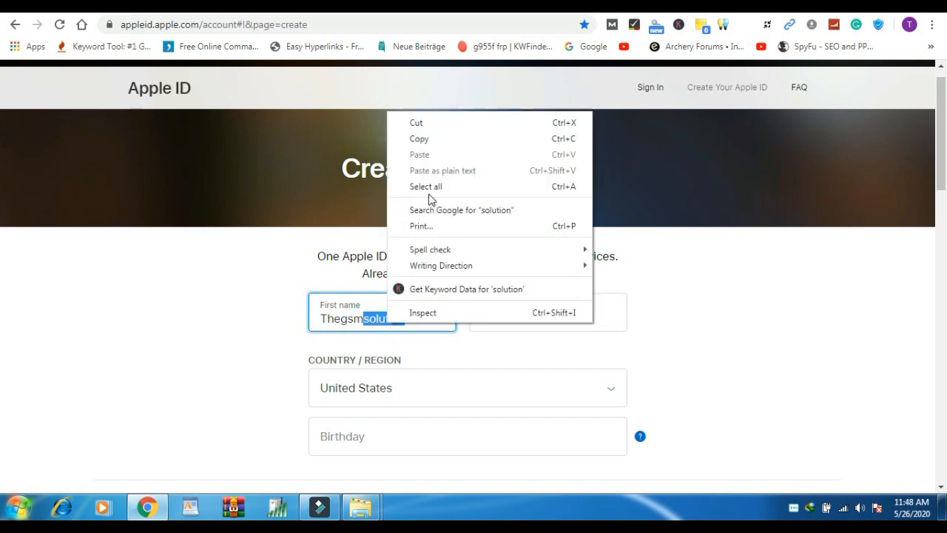
click(547, 311)
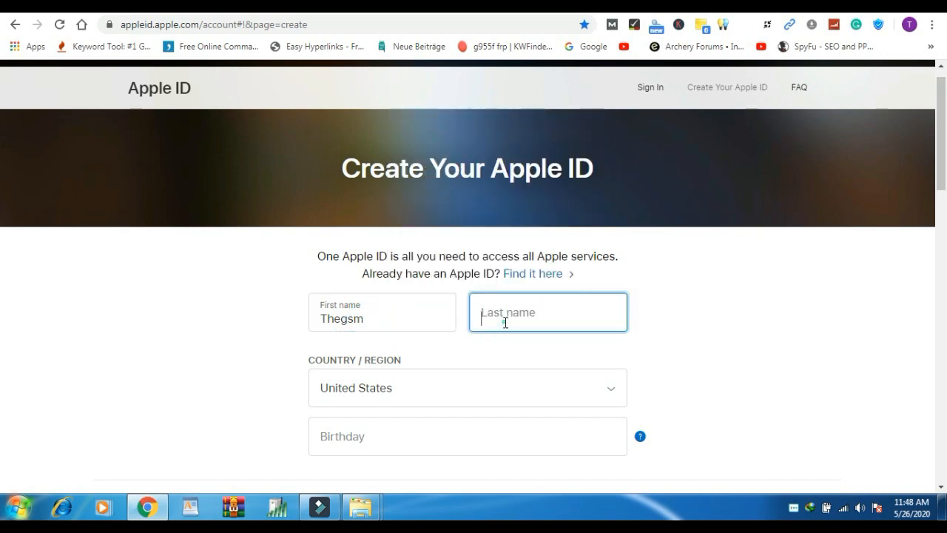
text(solution)
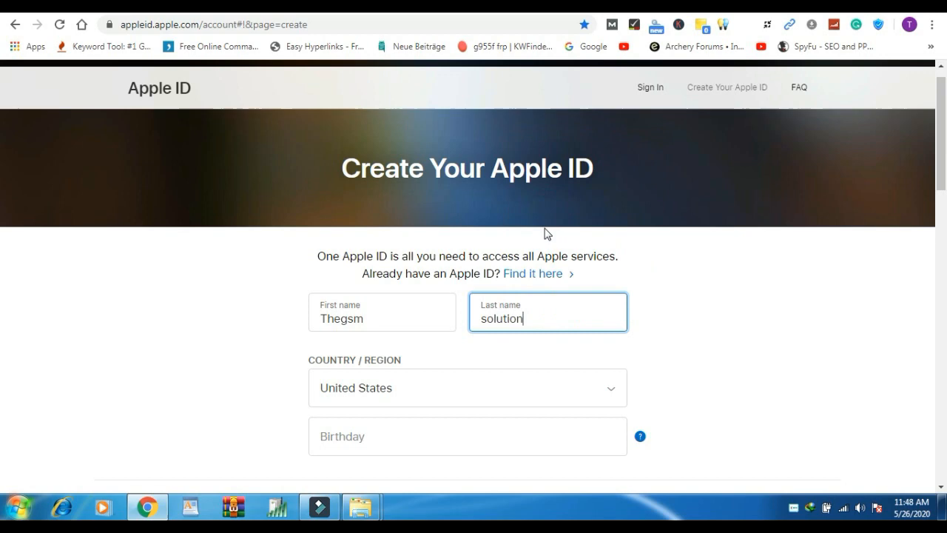
mouse_move(462, 398)
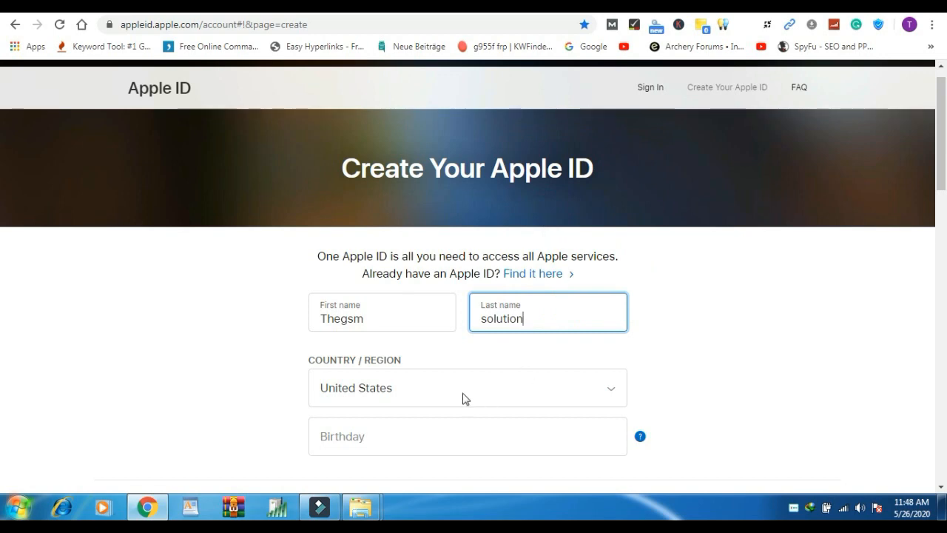
Set the country or region to Nepal.
click(468, 387)
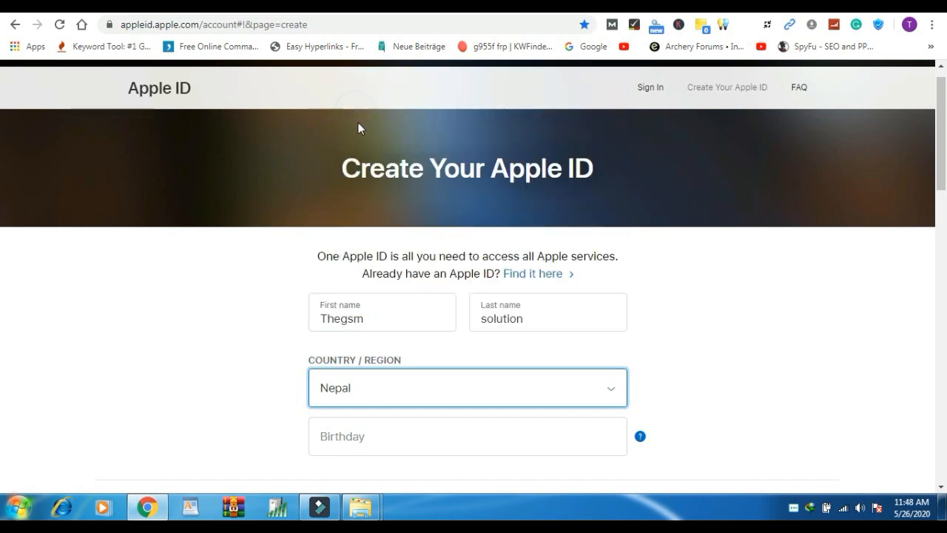
Enter the birthday 01/01/1990.
scroll(down, 3)
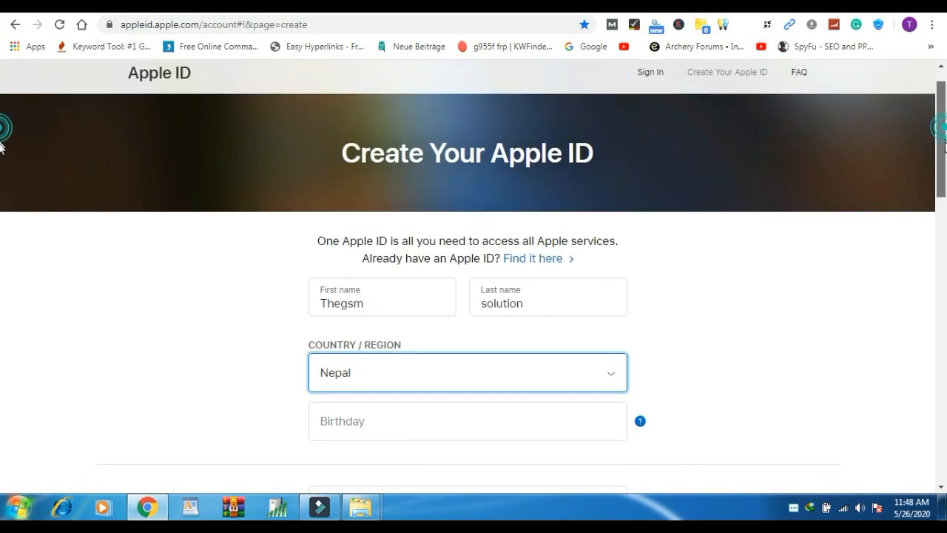
scroll(down, 3)
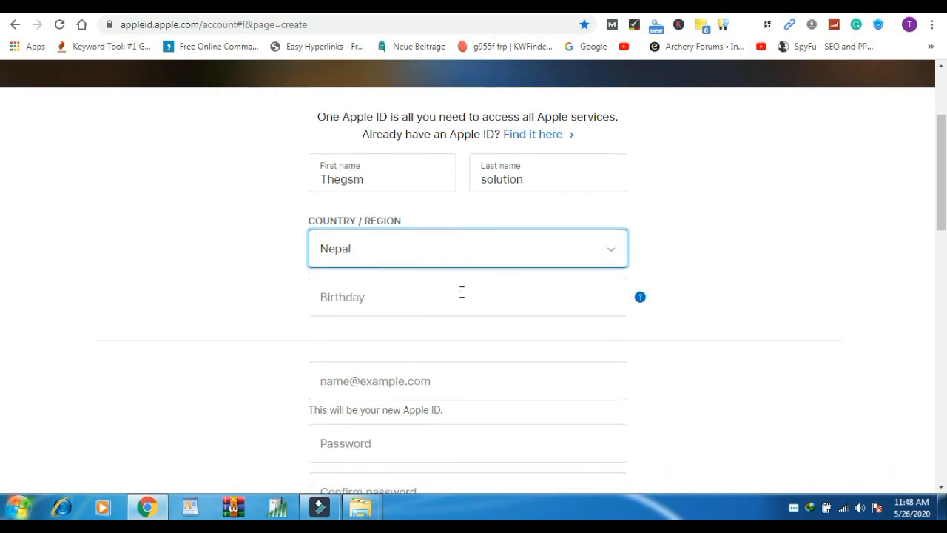
click(468, 296)
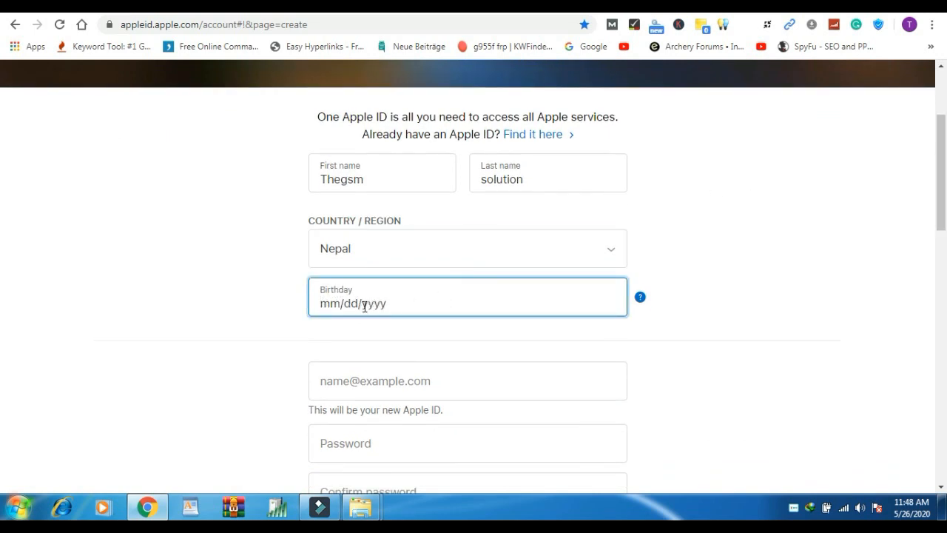
text(01/01/yyyy)
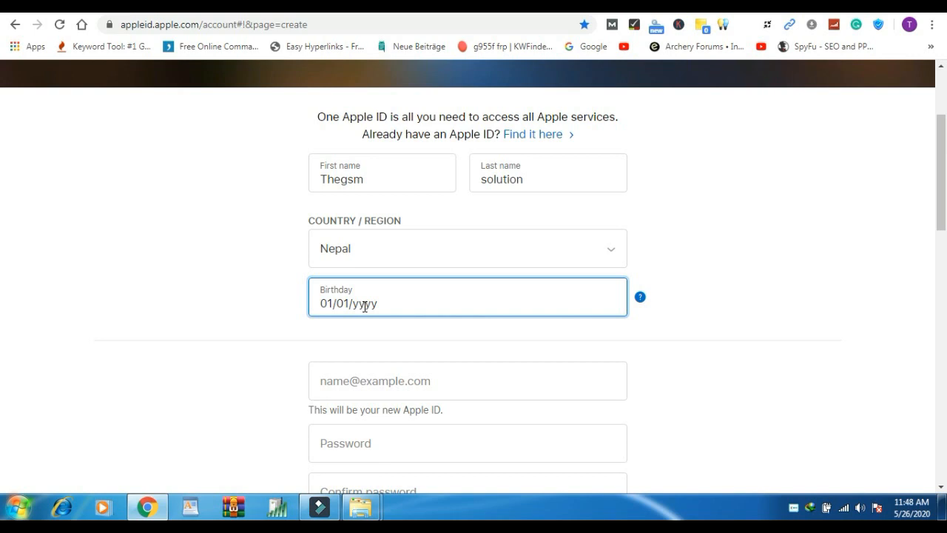
text(1990)
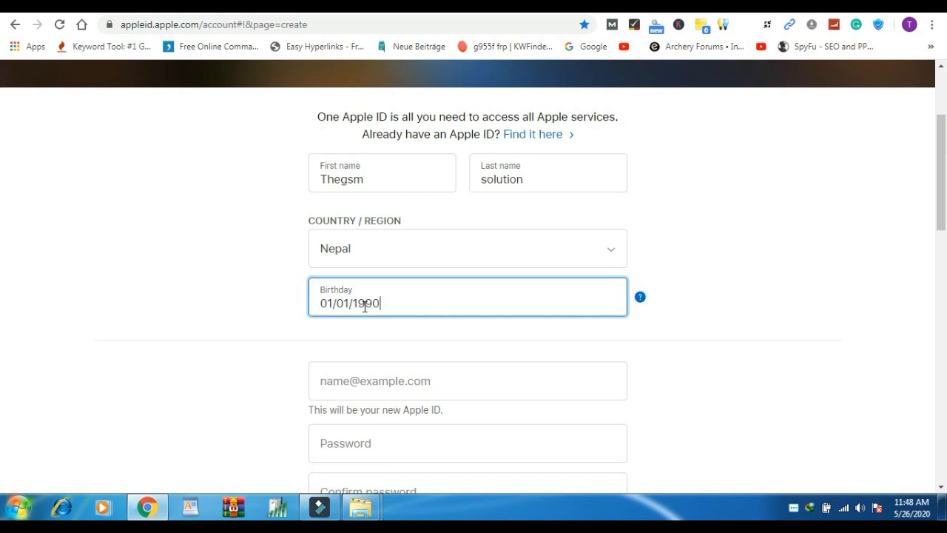
mouse_move(527, 290)
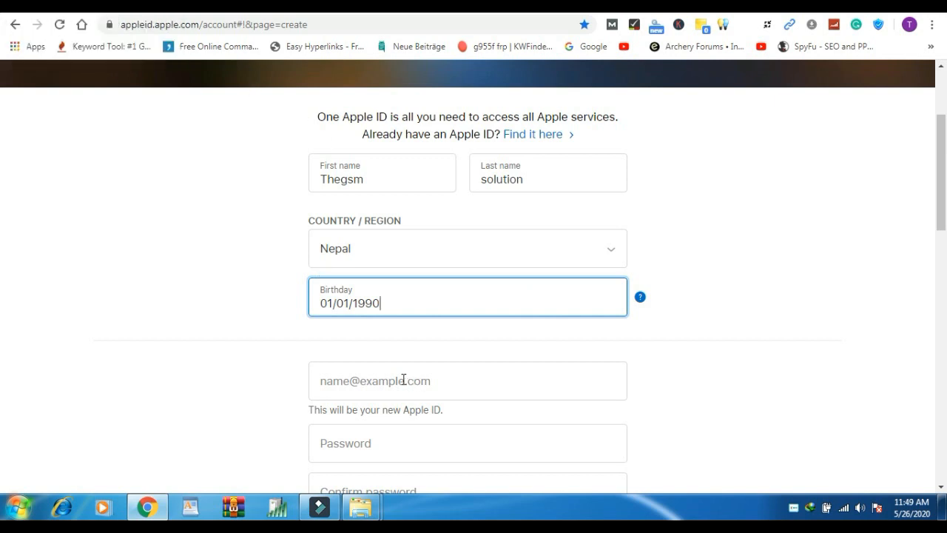
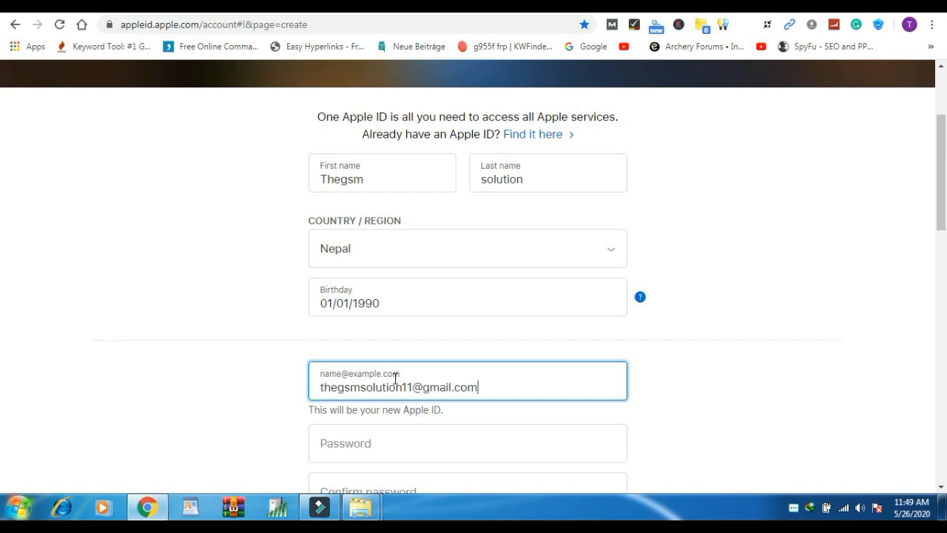
mouse_move(820, 308)
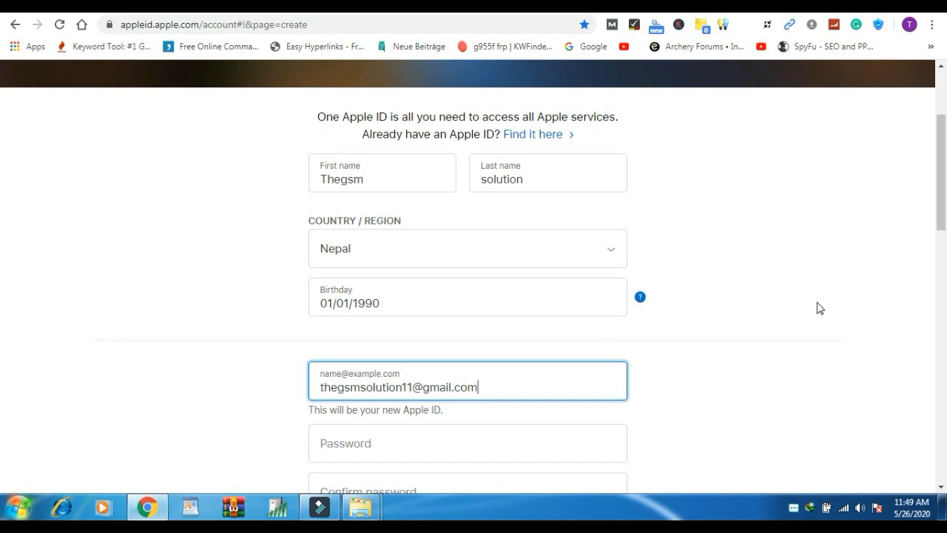
Enter the account password and re-enter it in the Confirm password field.
scroll(down, 3)
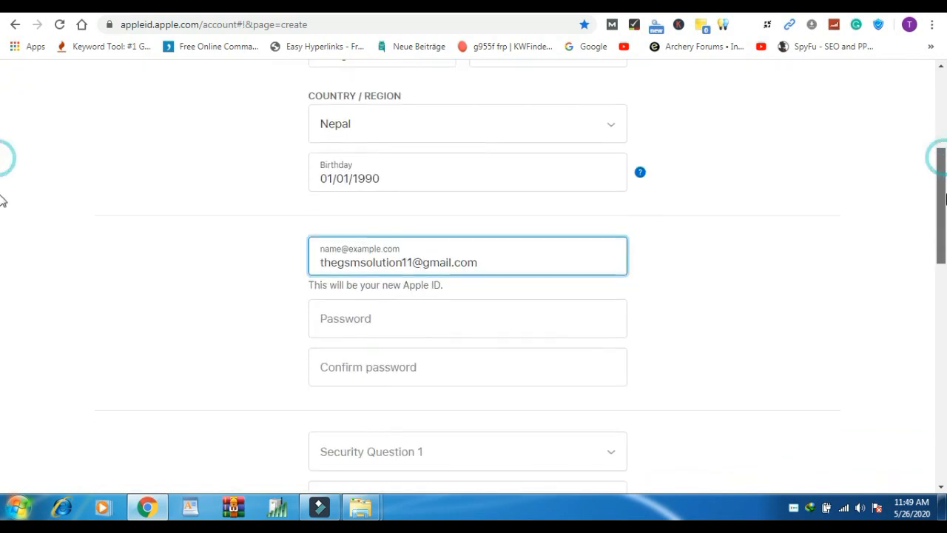
scroll(down, 3)
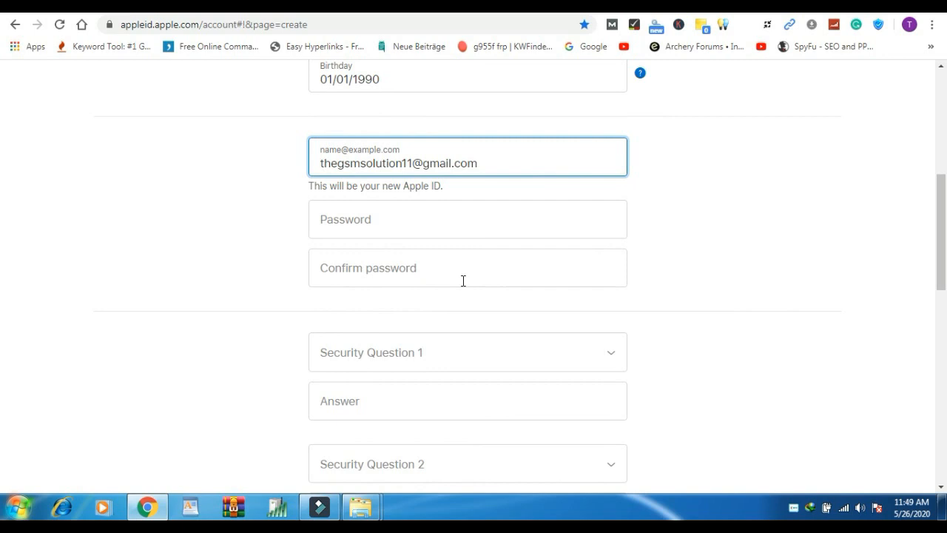
click(468, 219)
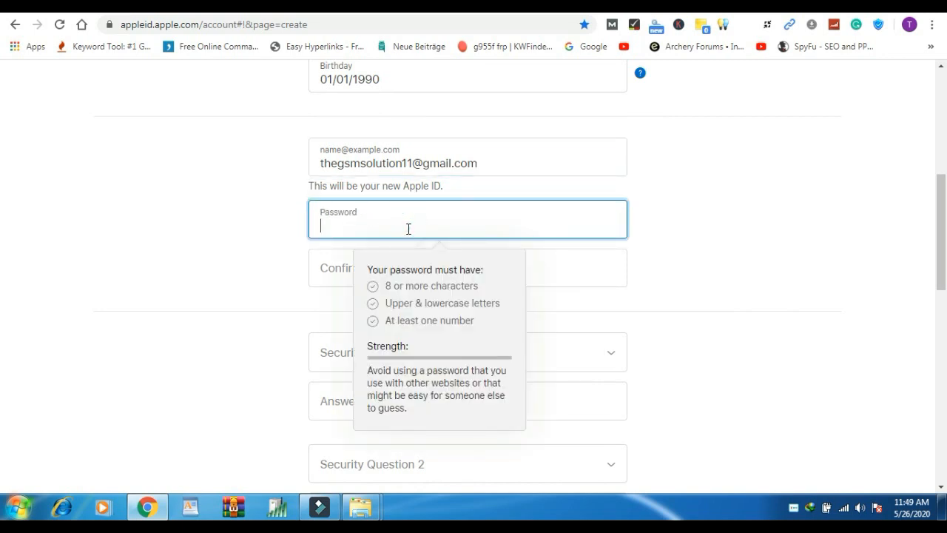
mouse_move(398, 299)
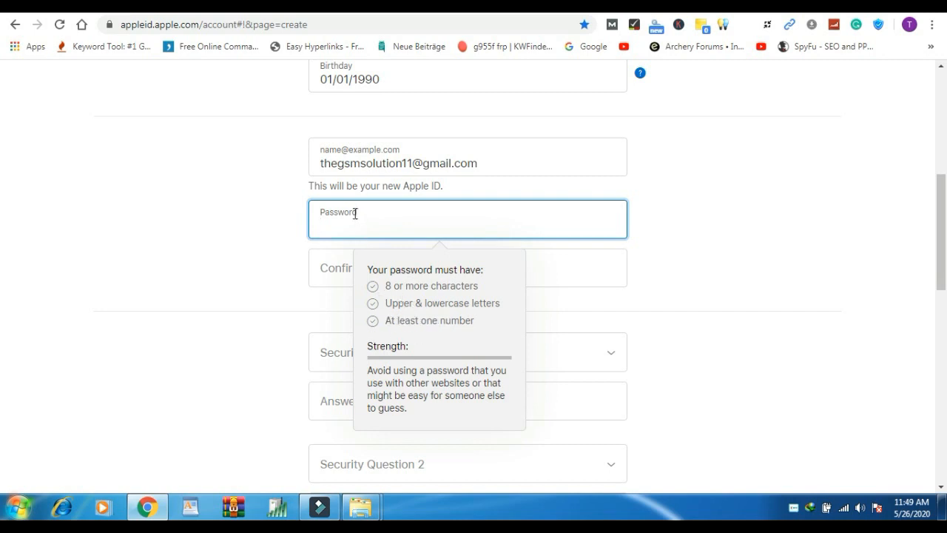
text(•)
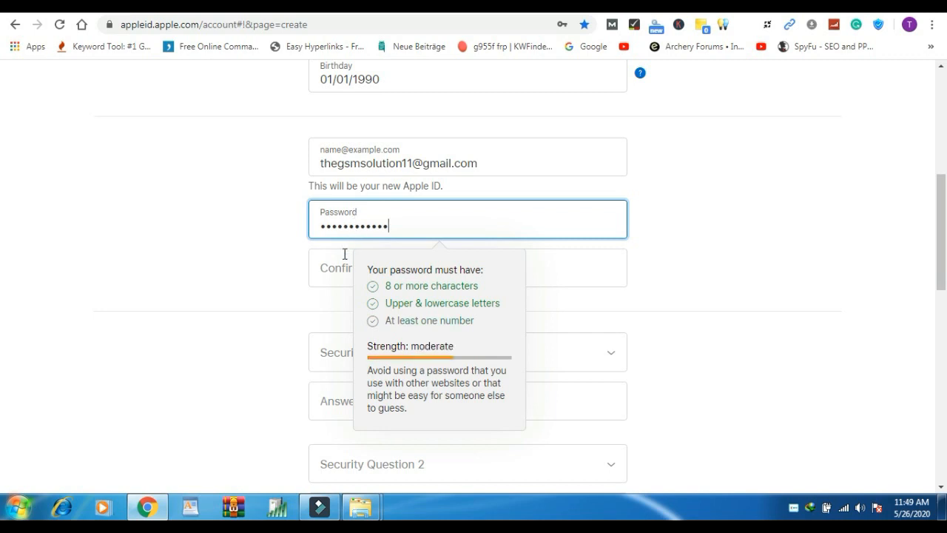
click(468, 267)
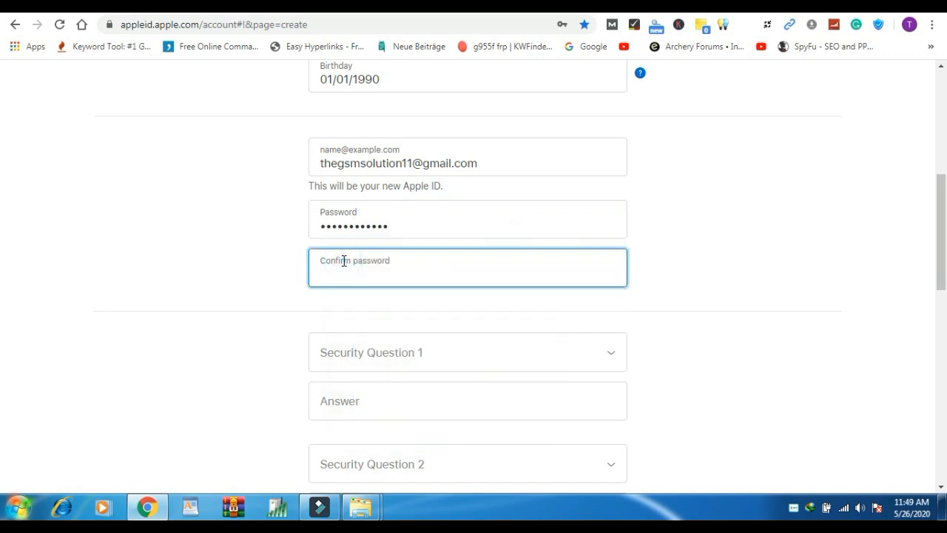
text(••)
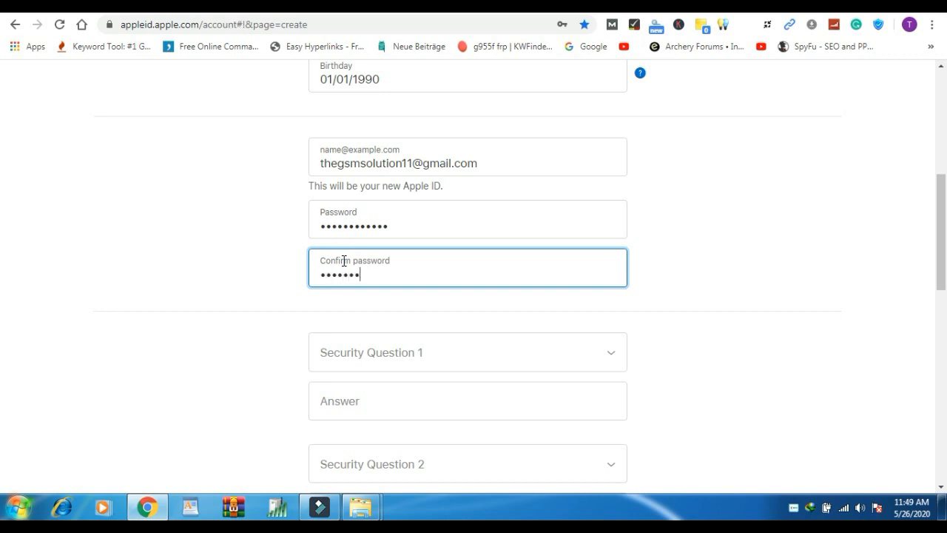
text(••••)
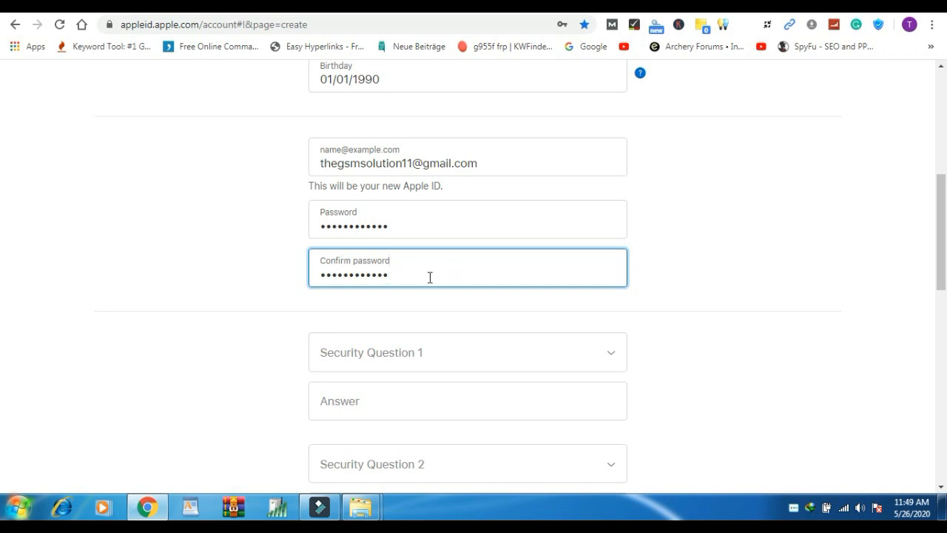
scroll(down, 3)
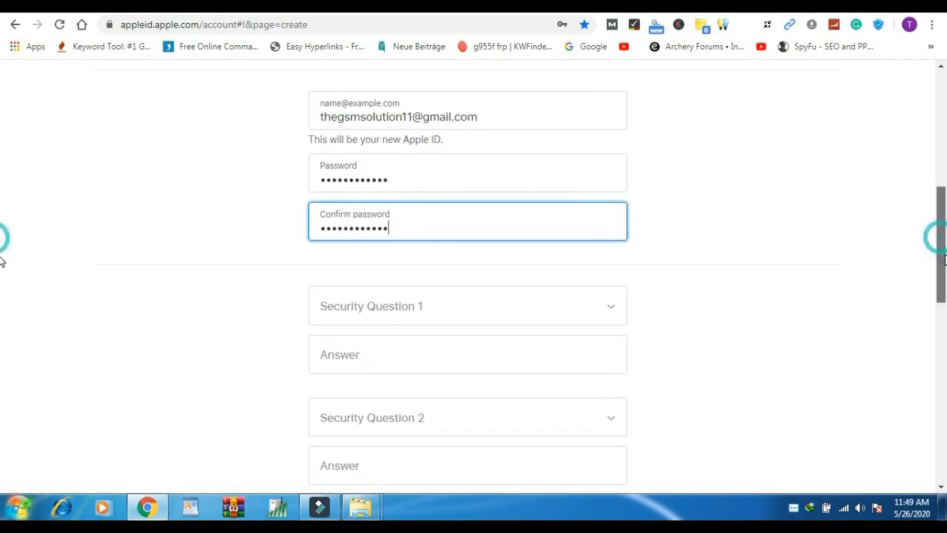
scroll(down, 3)
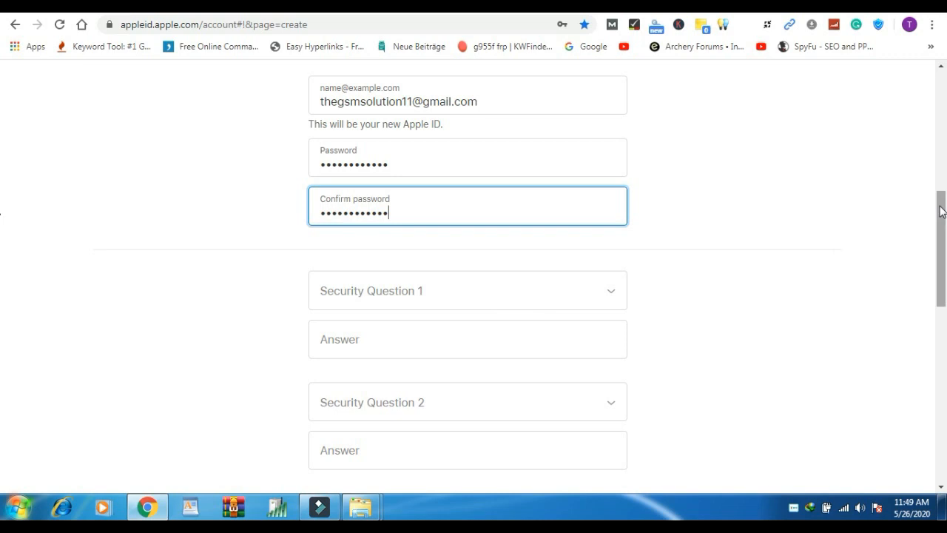
scroll(down, 3)
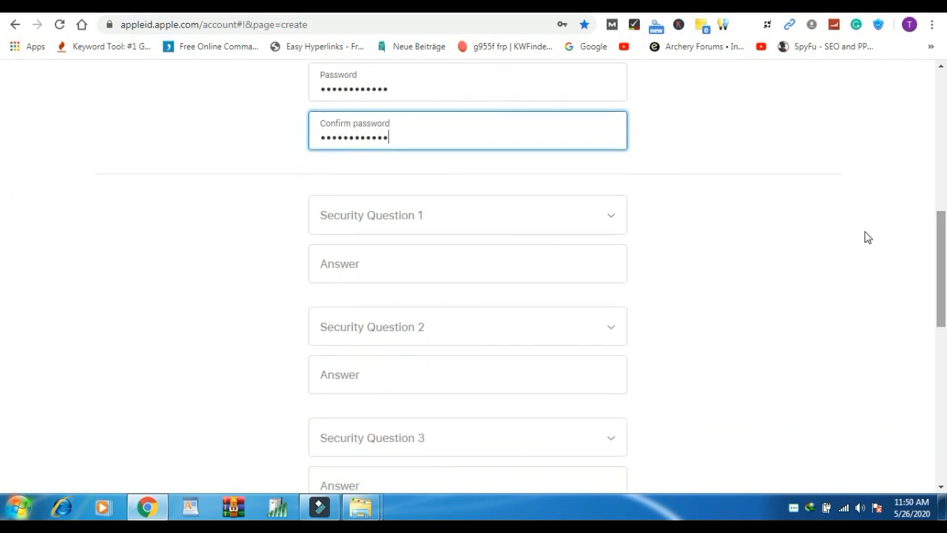
click(467, 216)
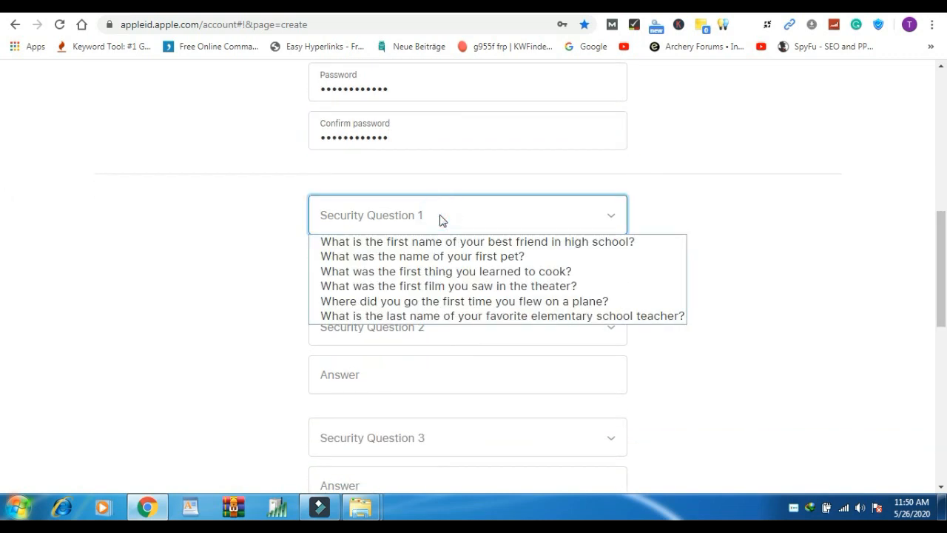
click(422, 256)
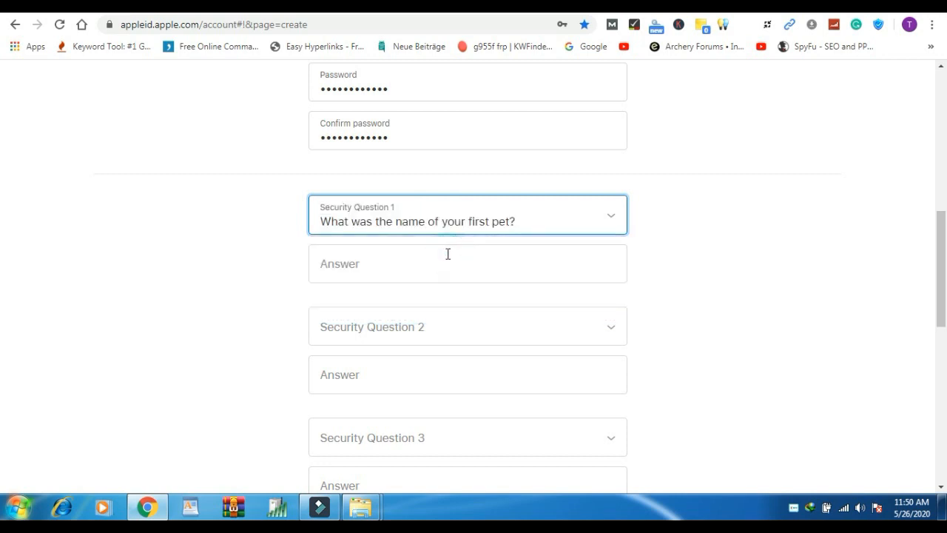
click(468, 263)
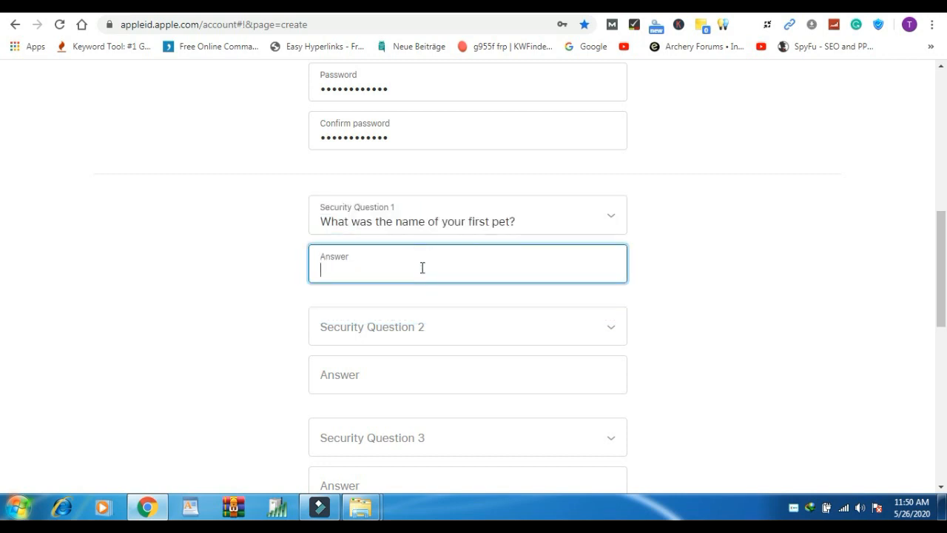
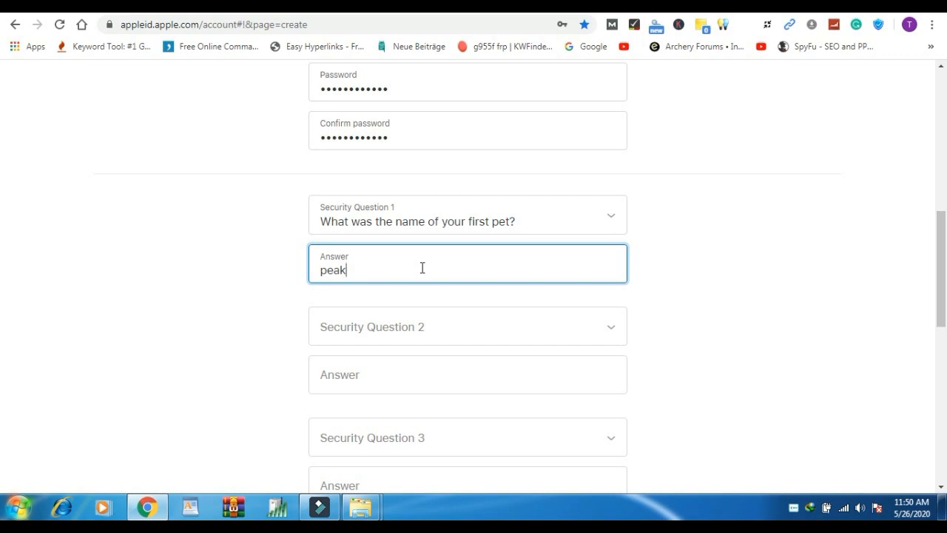
mouse_move(362, 376)
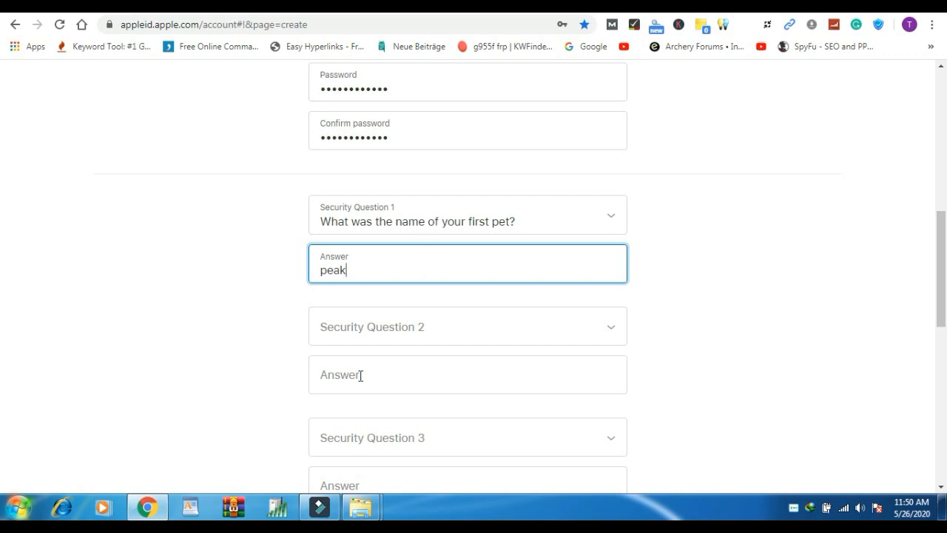
click(468, 328)
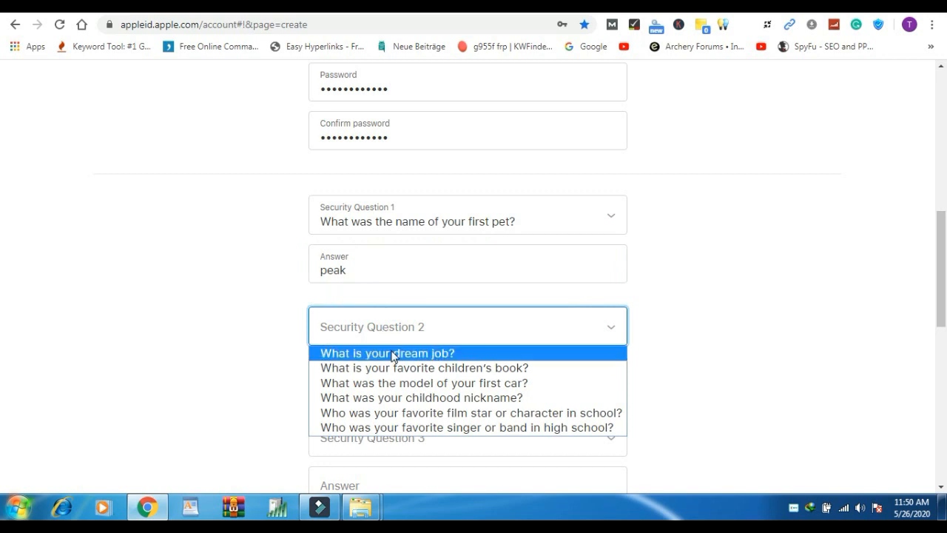
click(388, 352)
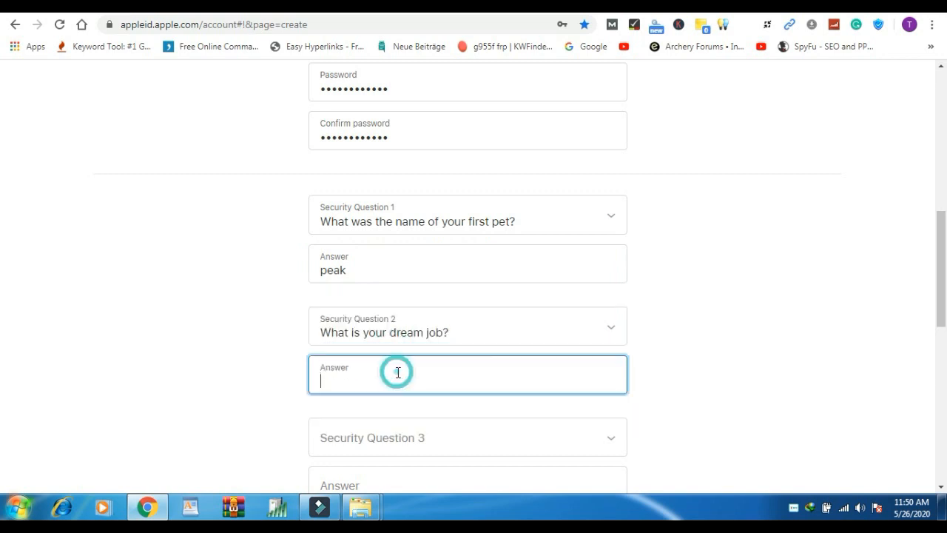
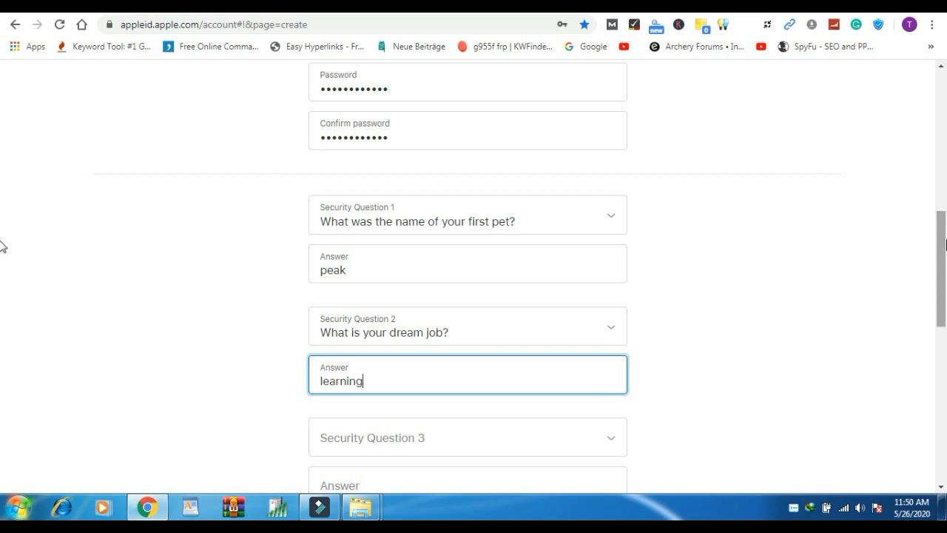
scroll(down, 3)
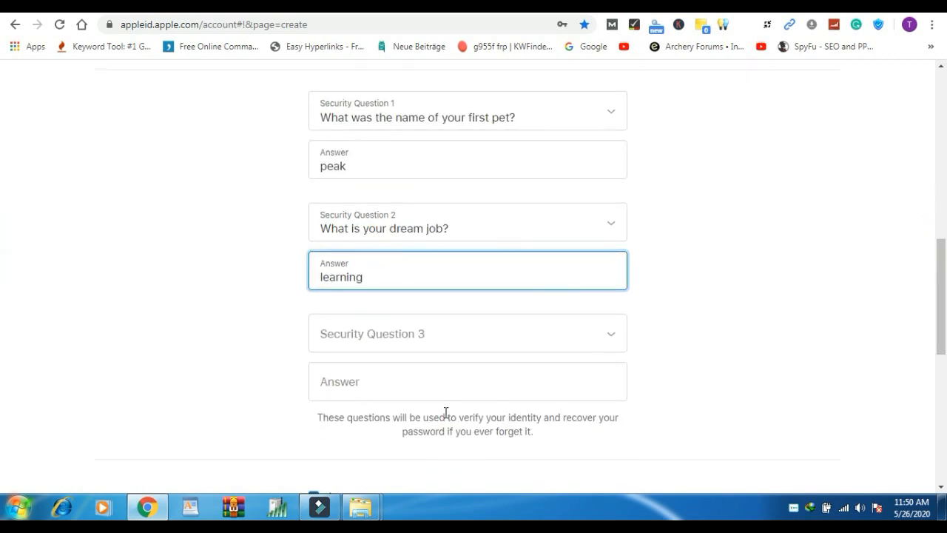
click(468, 333)
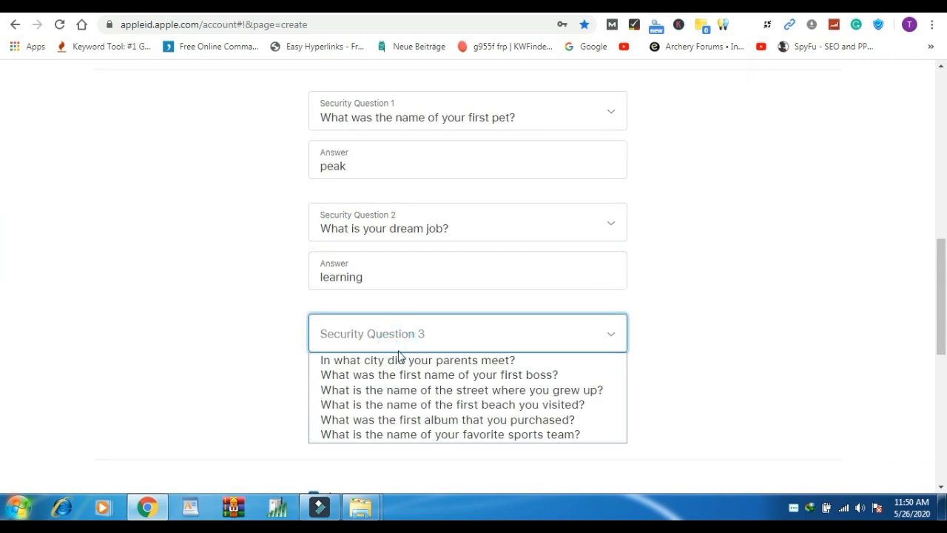
mouse_move(406, 374)
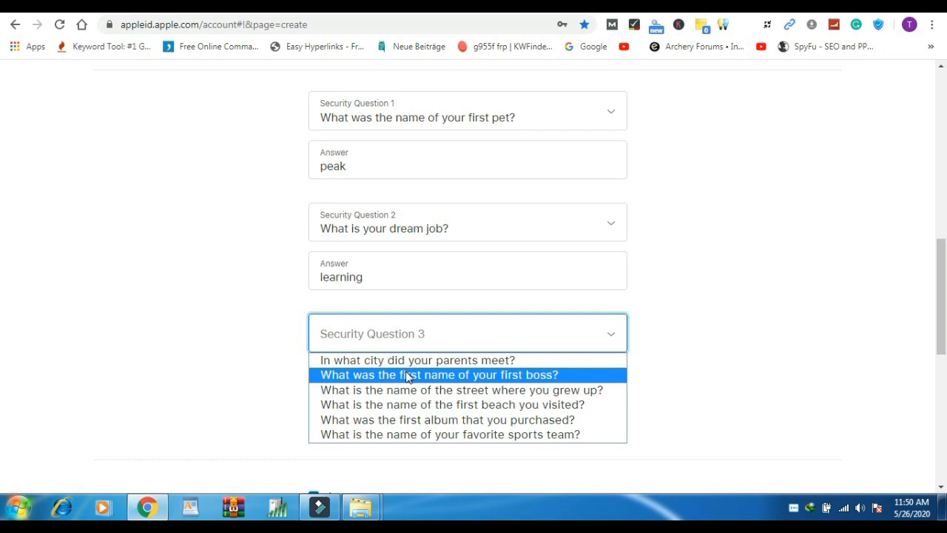
click(459, 391)
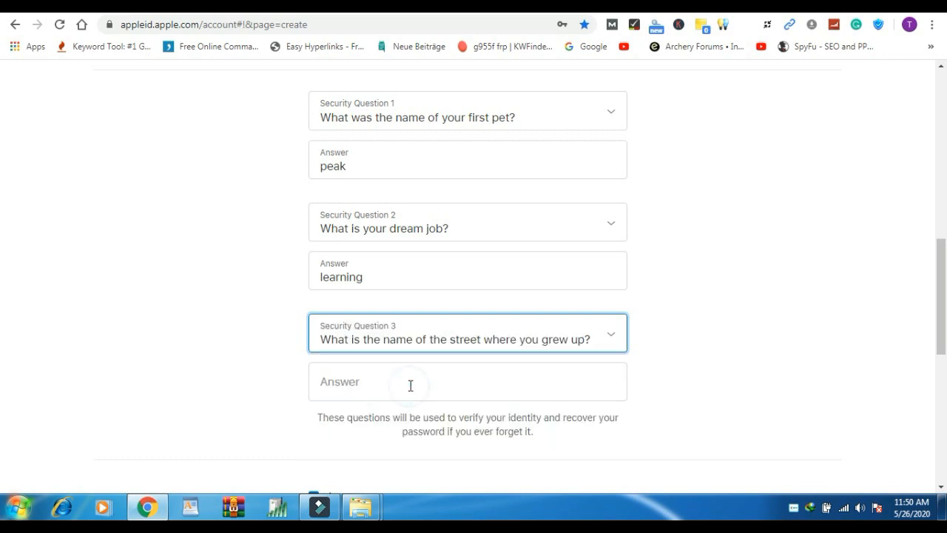
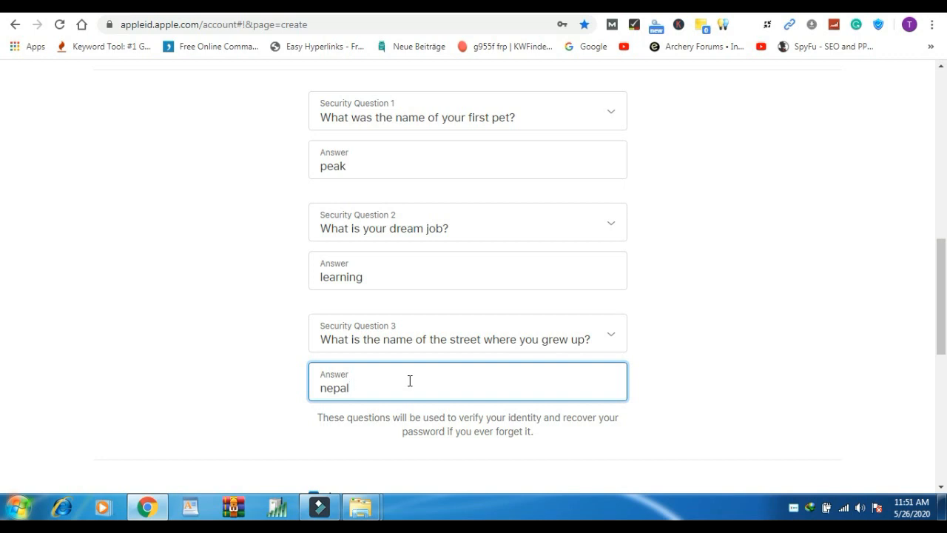
mouse_move(456, 350)
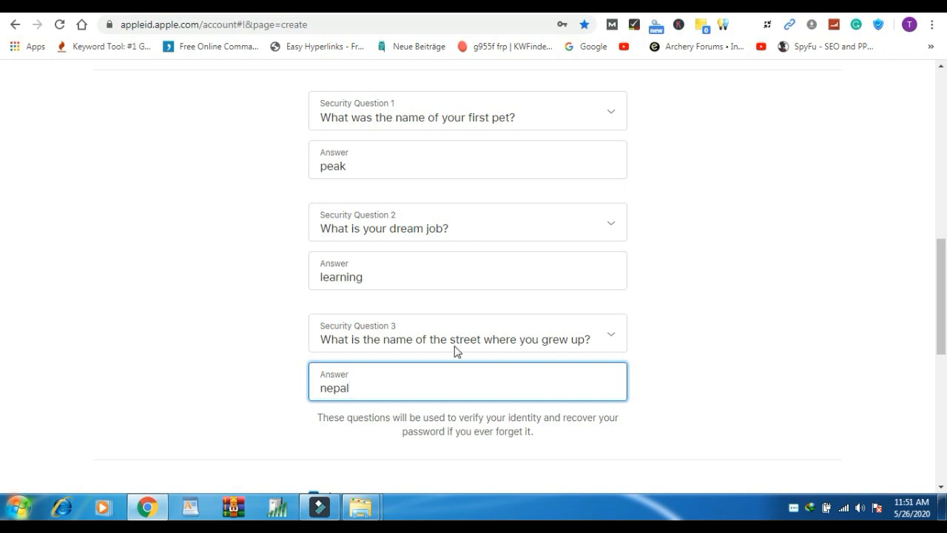
mouse_move(912, 370)
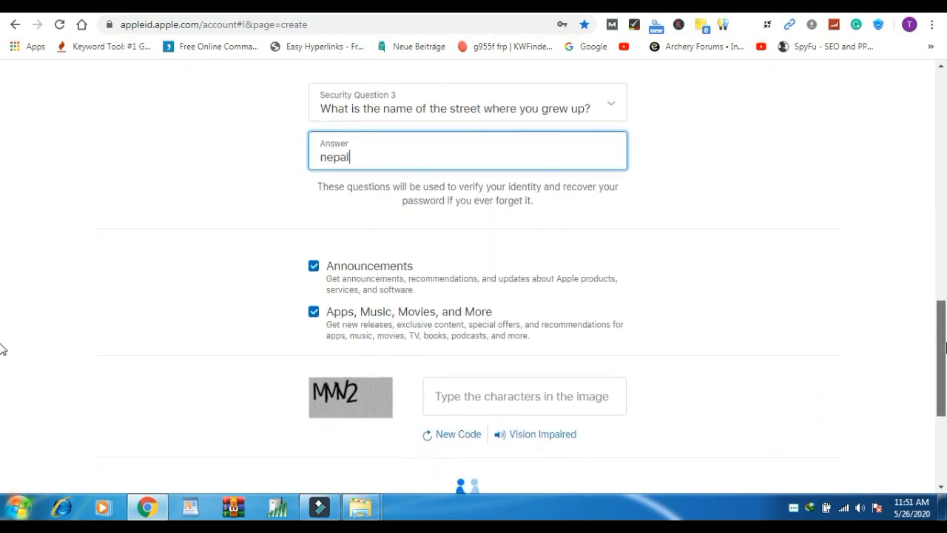
Enter the image characters MMV2 and submit the form with Continue.
scroll(down, 3)
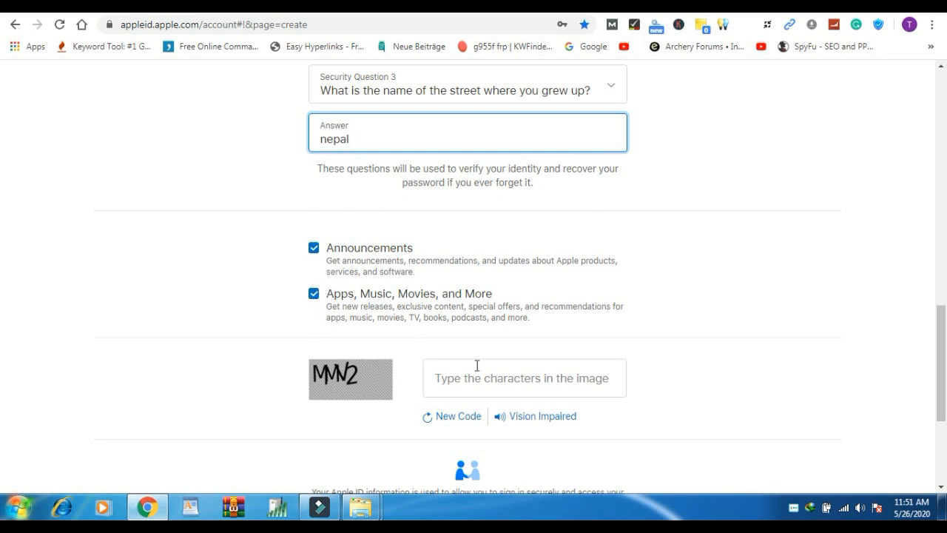
click(524, 377)
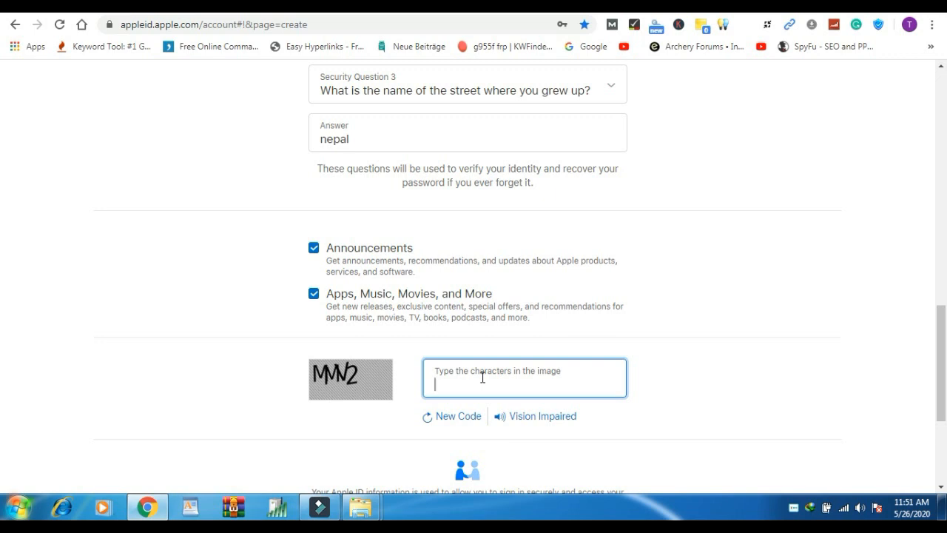
text(MM)
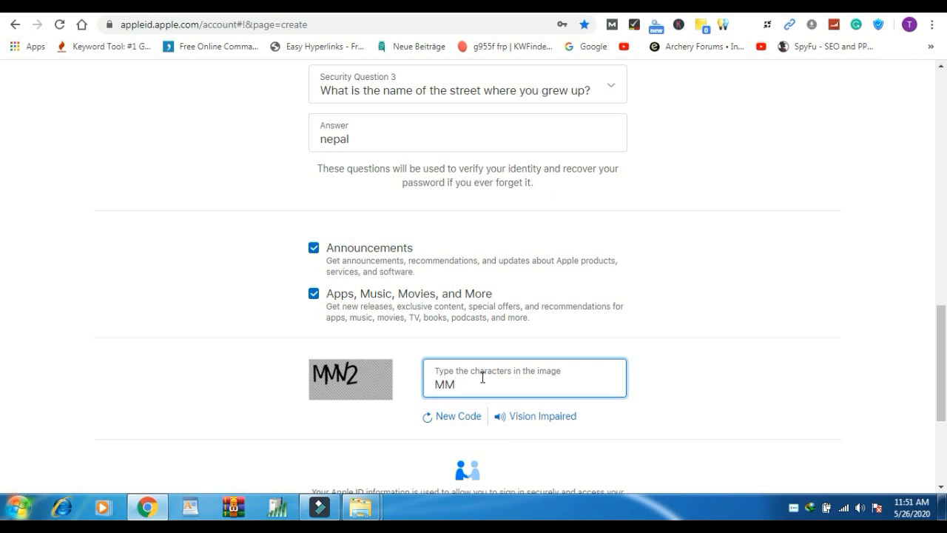
text(V2)
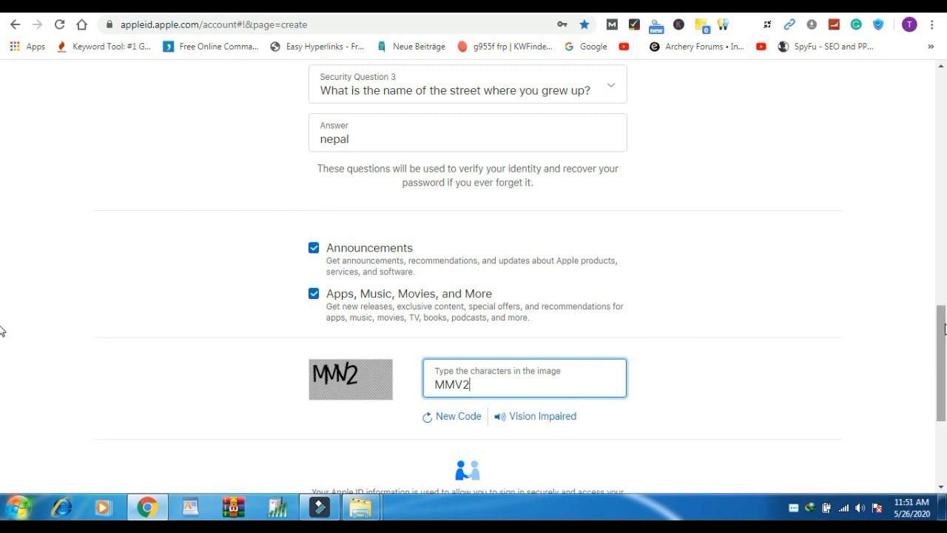
scroll(down, 3)
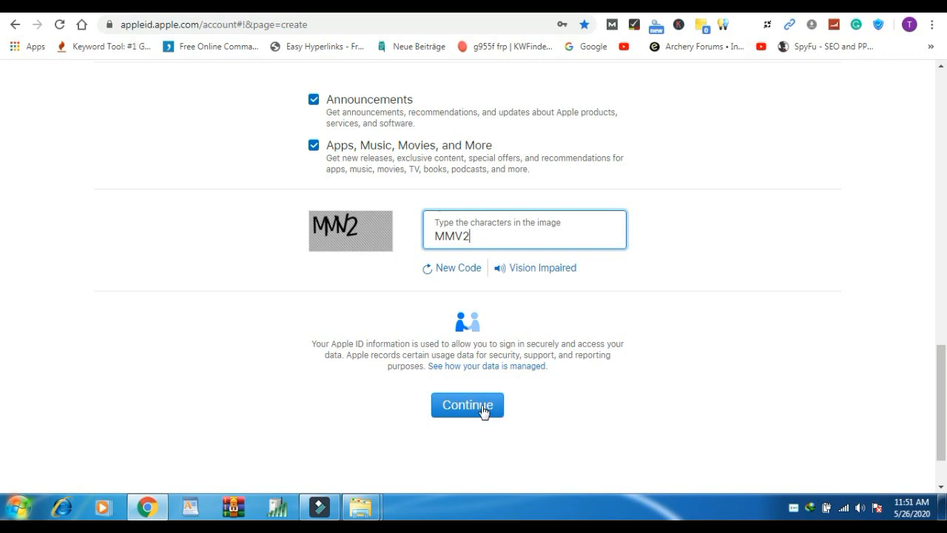
click(468, 406)
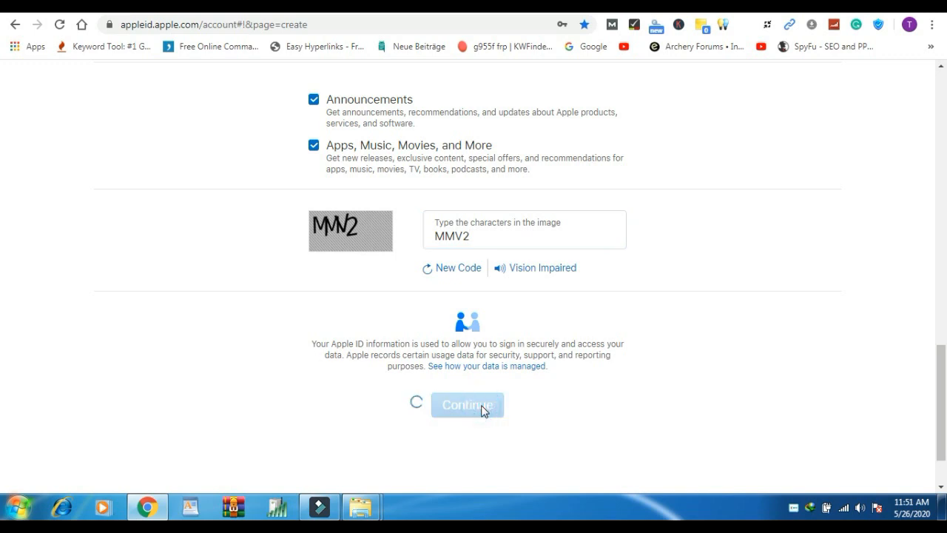
Reach the 'Verify your email address' prompt with its six code boxes.
click(468, 405)
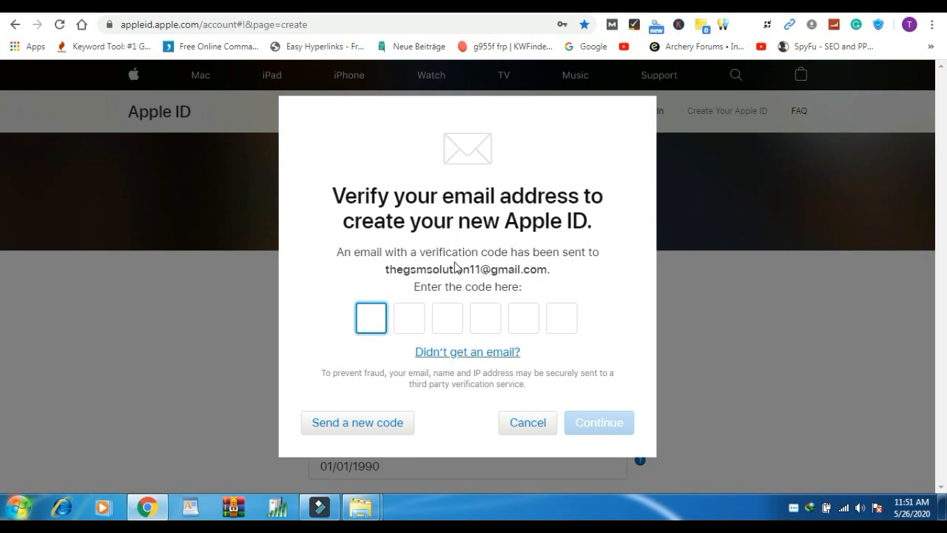
mouse_move(497, 230)
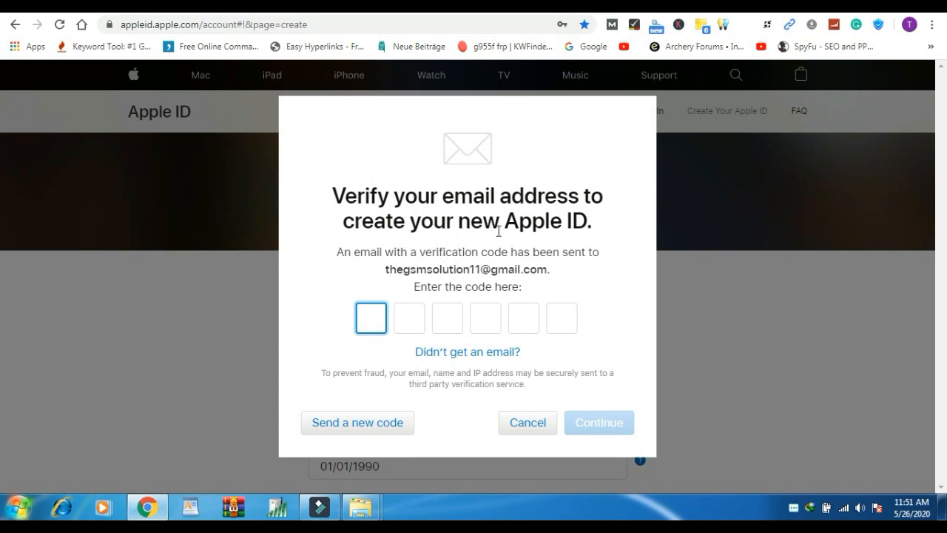
click(370, 317)
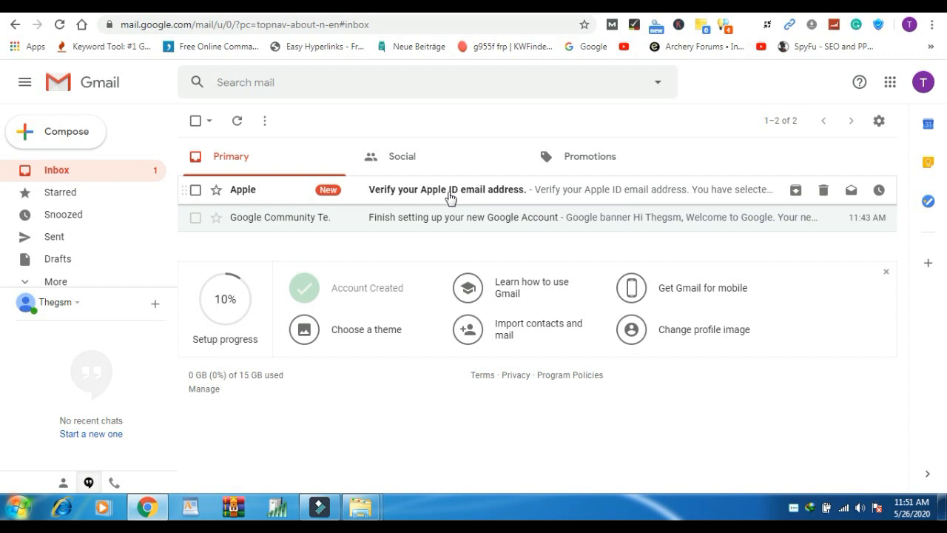
click(447, 194)
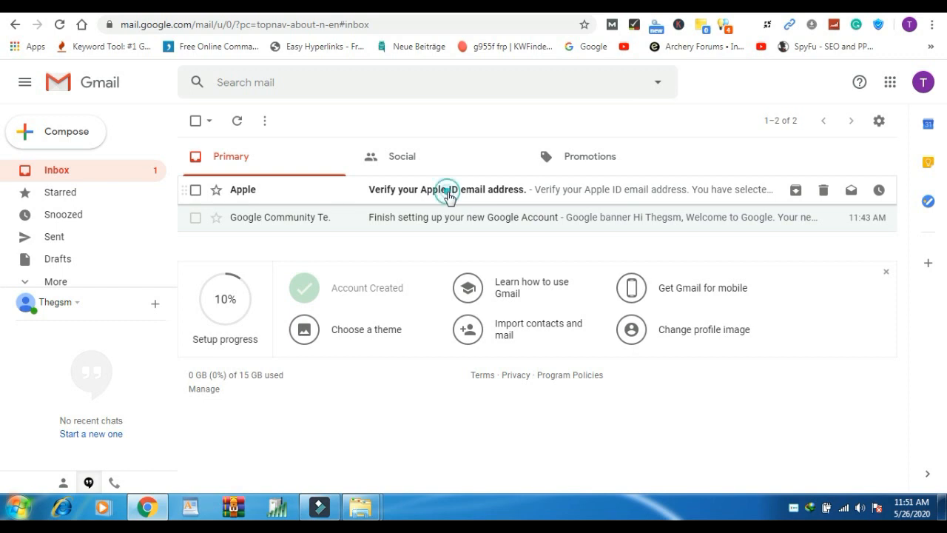
click(447, 190)
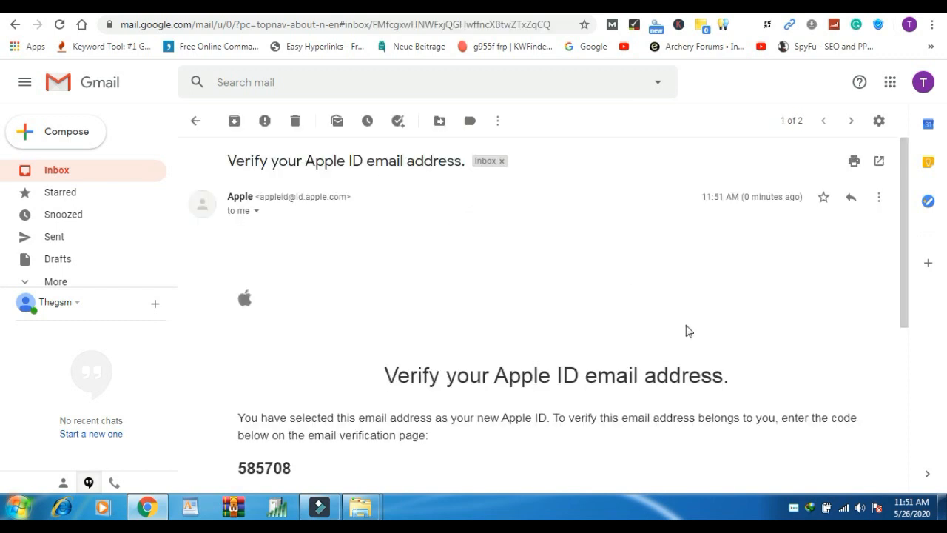
scroll(down, 3)
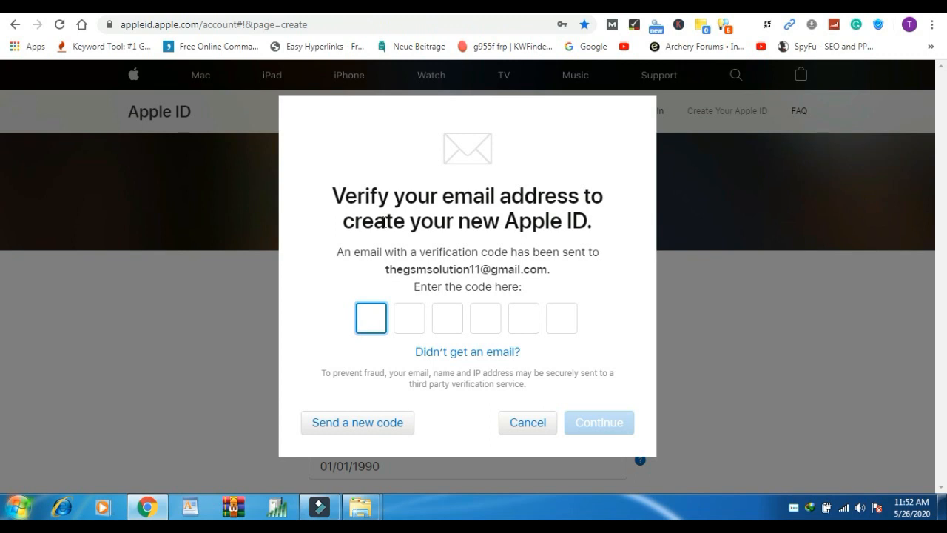
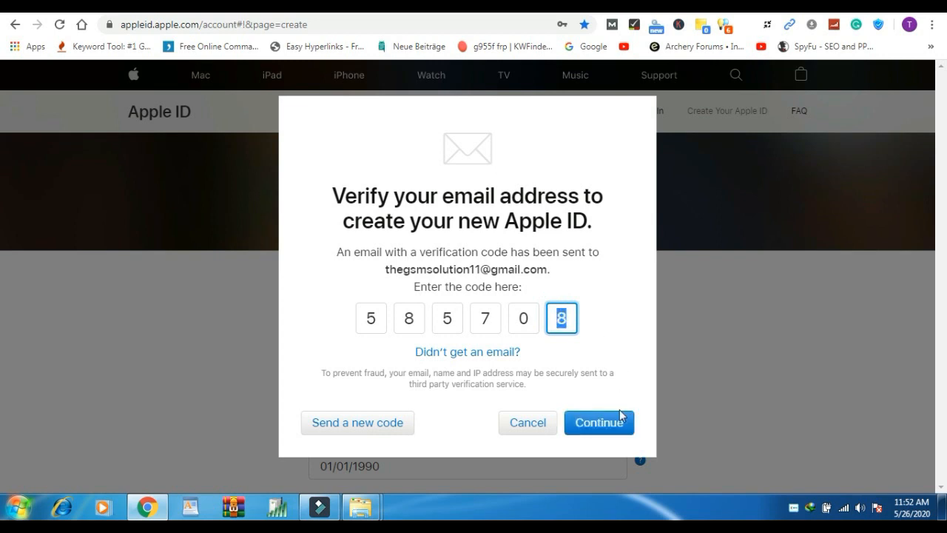
click(598, 424)
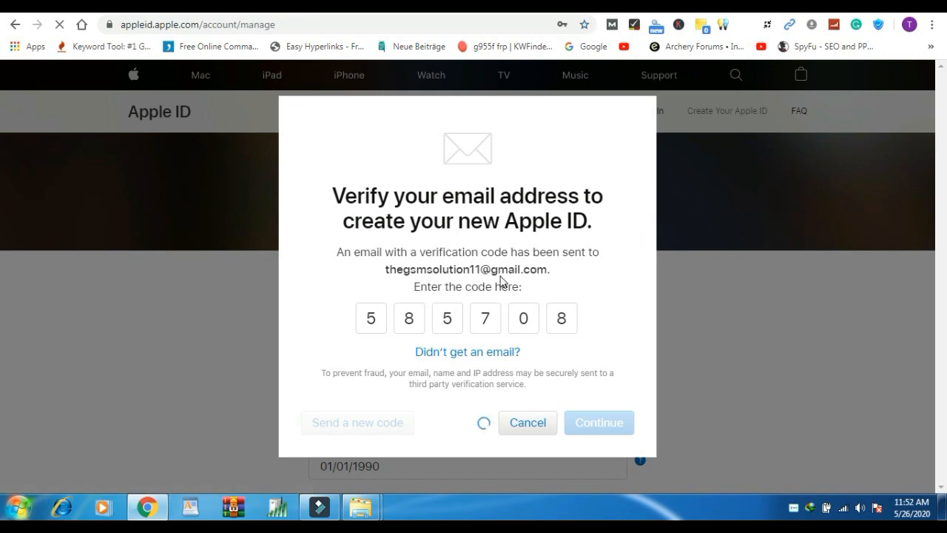
click(598, 423)
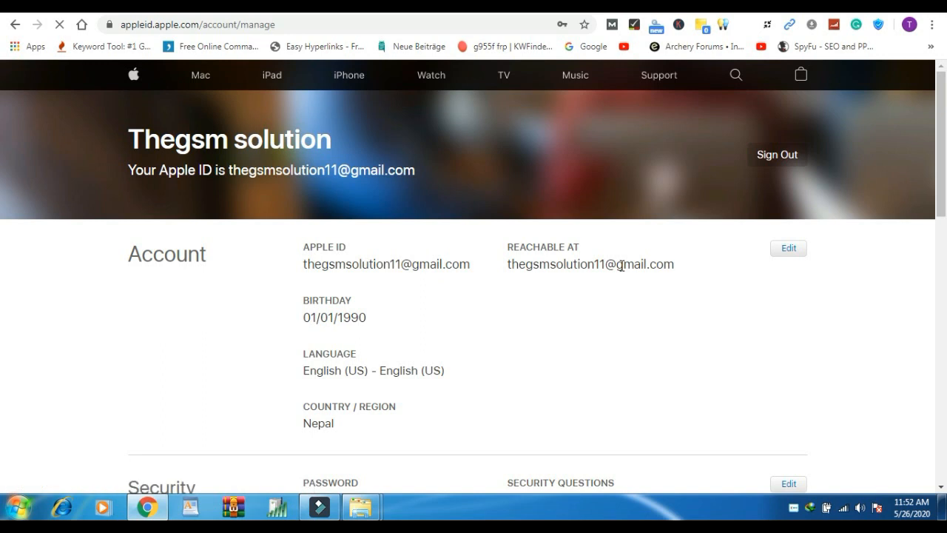
Decline the browser's save-password prompt and start editing the Security section.
click(562, 23)
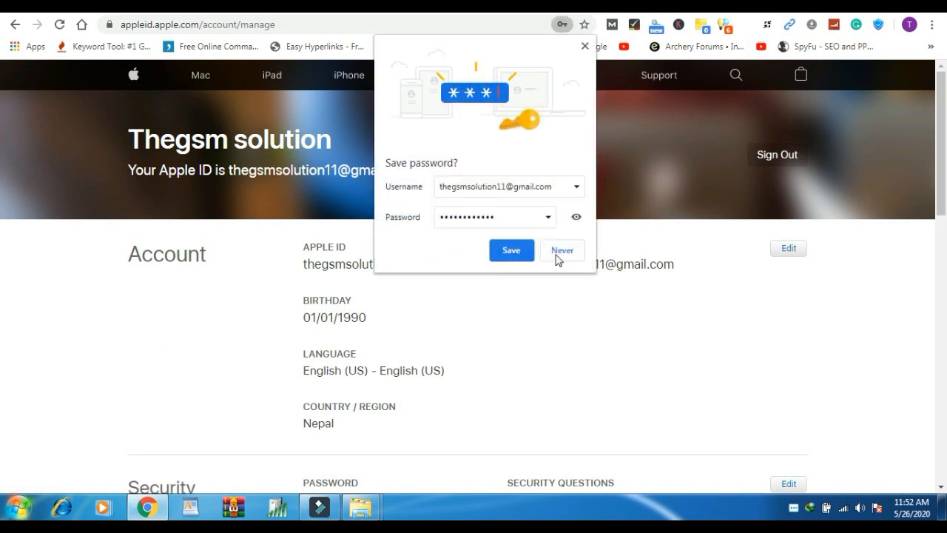
click(562, 250)
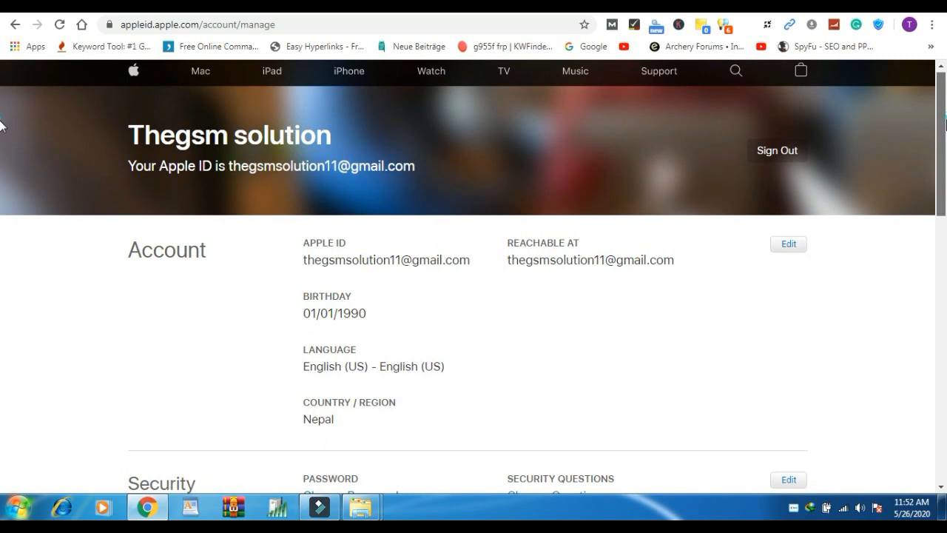
scroll(down, 3)
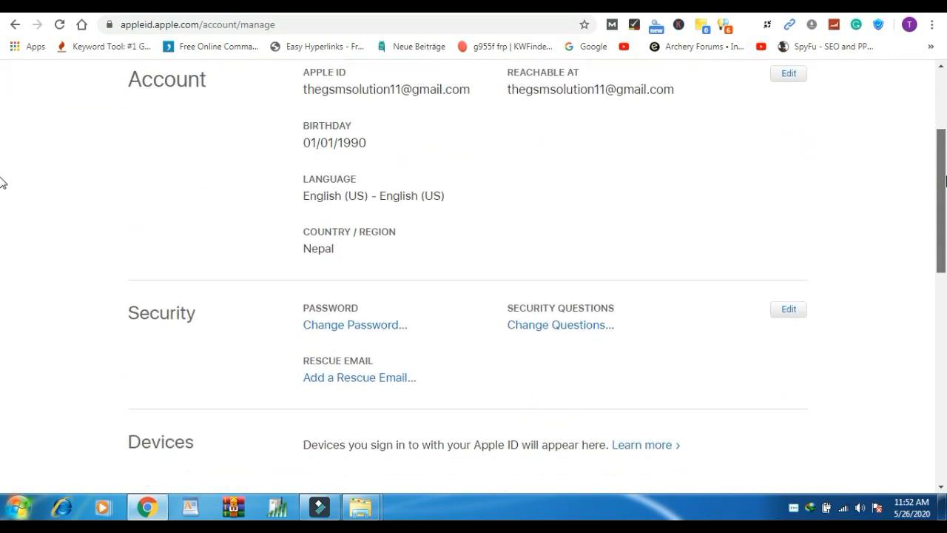
scroll(down, 3)
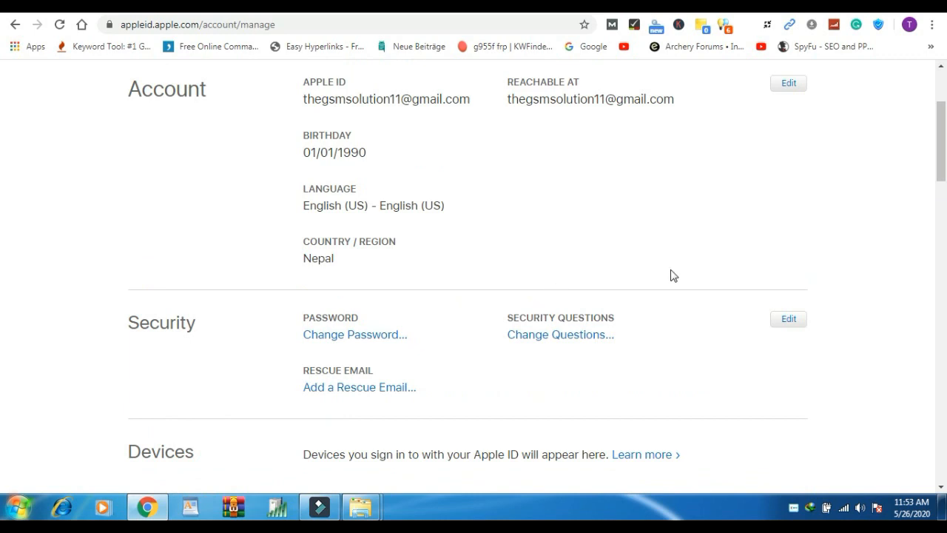
mouse_move(912, 145)
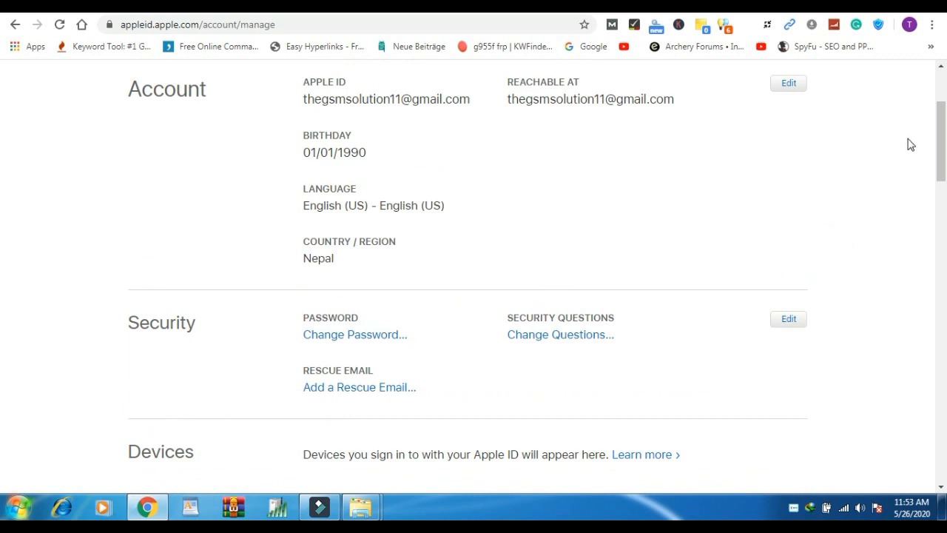
click(787, 318)
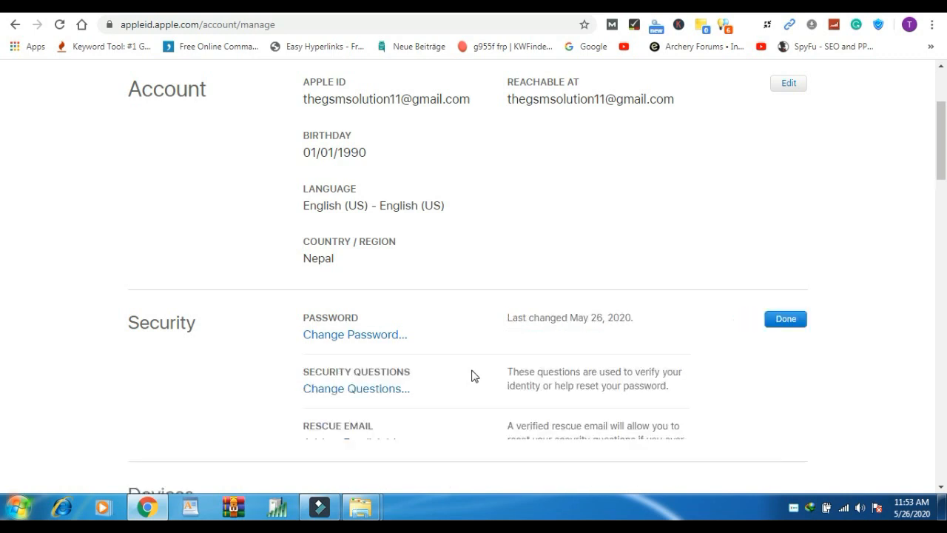
Add the thegsmso... rescue email address and request its verification code with Continue.
scroll(down, 3)
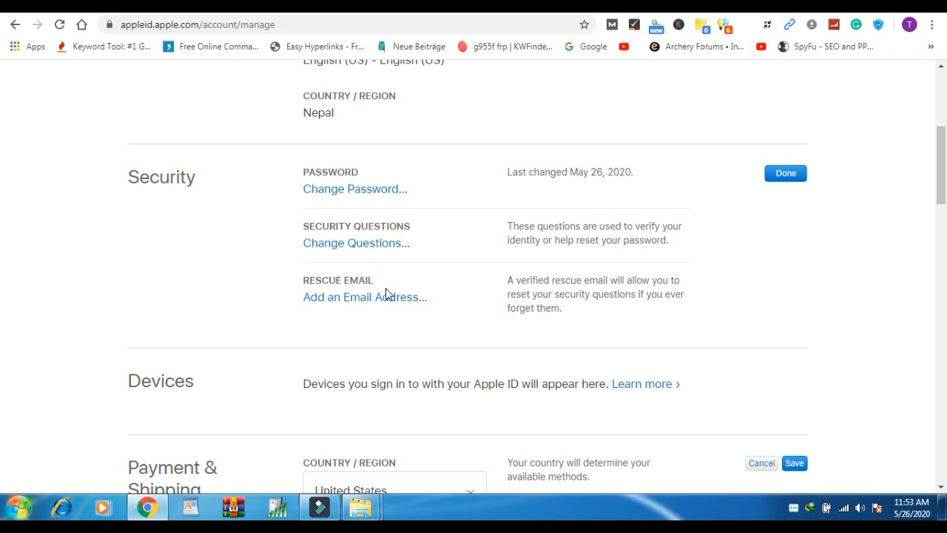
click(364, 296)
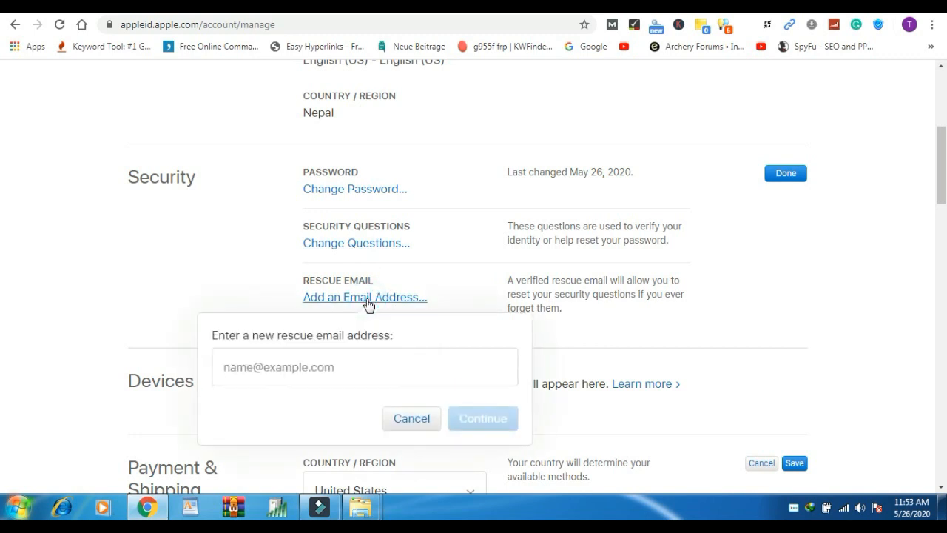
click(365, 367)
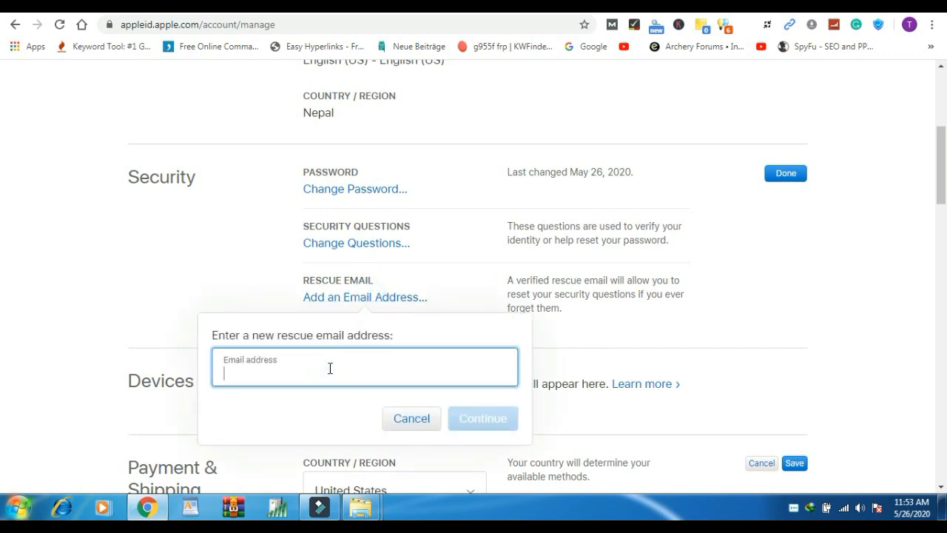
text(RAJUA)
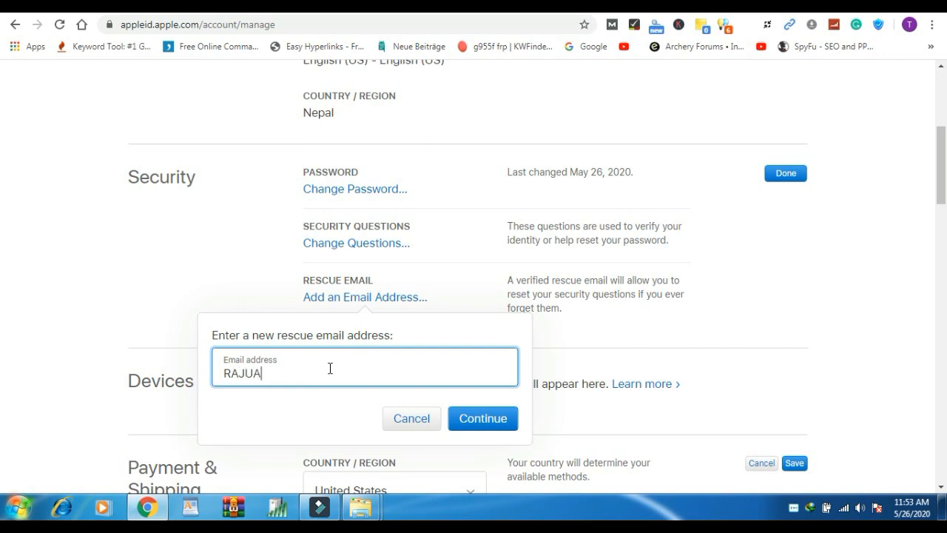
key(ctrl+a)
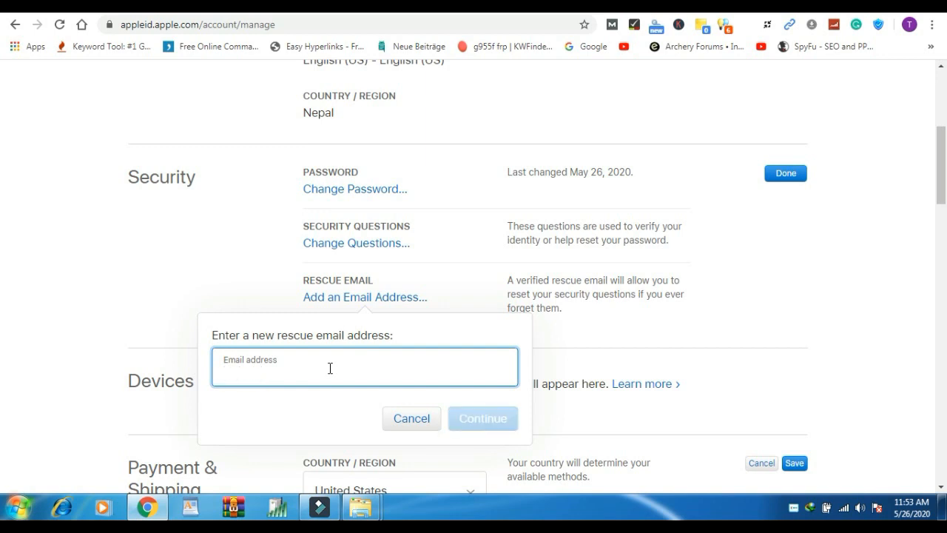
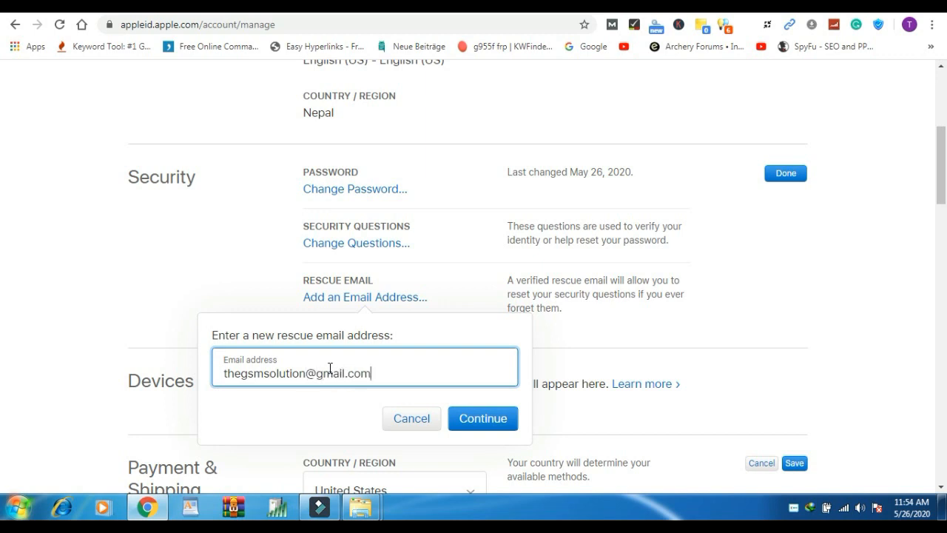
mouse_move(491, 440)
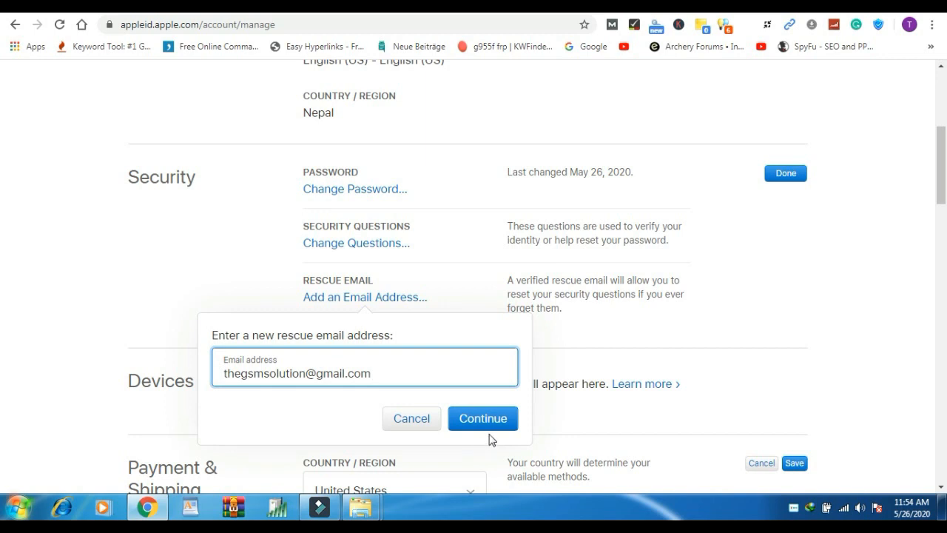
click(482, 417)
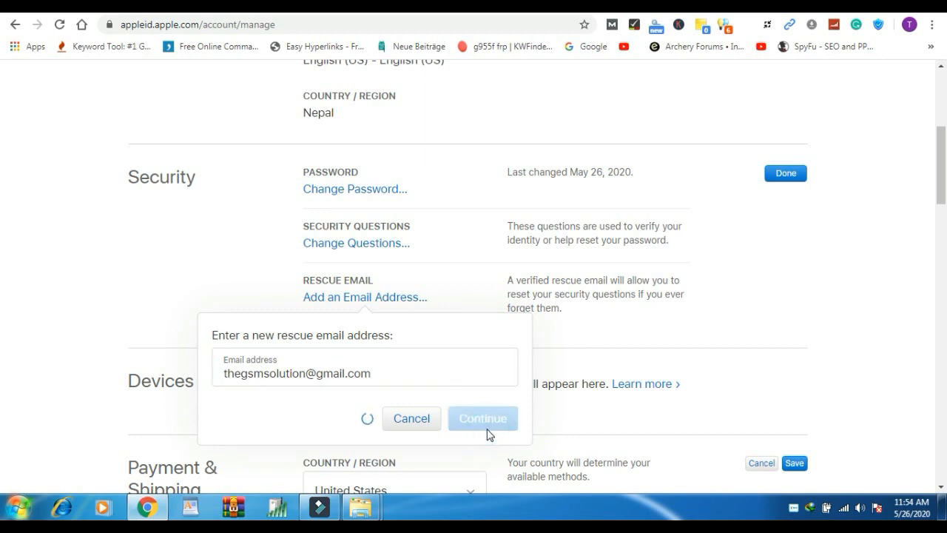
click(482, 417)
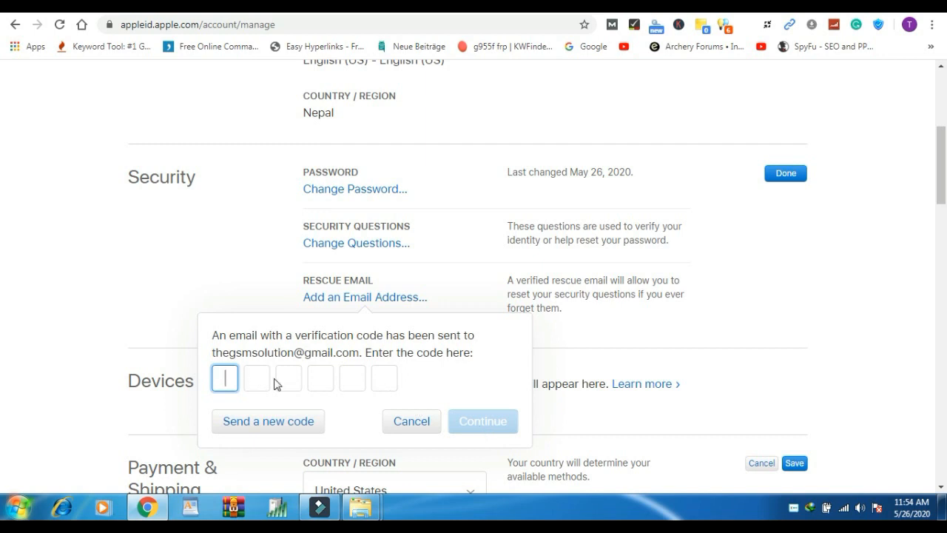
mouse_move(335, 379)
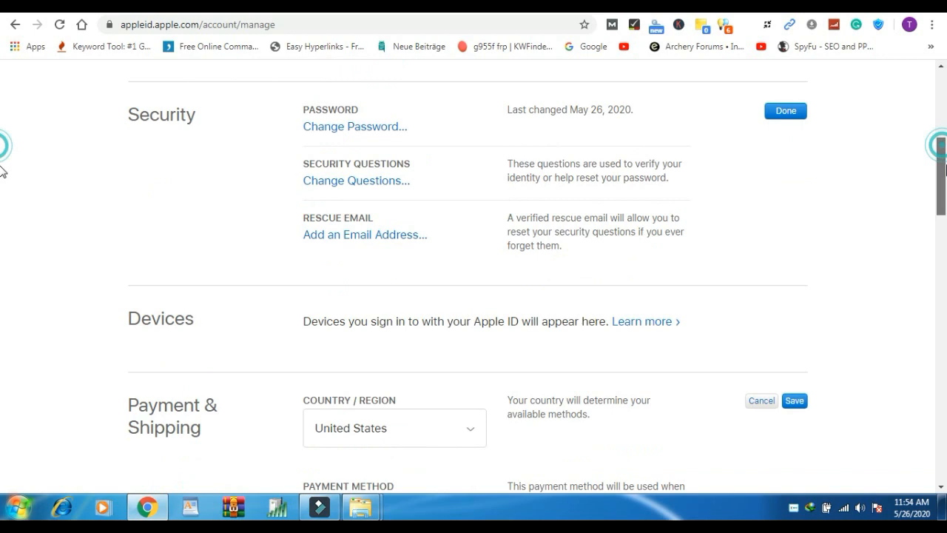
Set the payment method to None in the Payment Method dropdown.
scroll(down, 3)
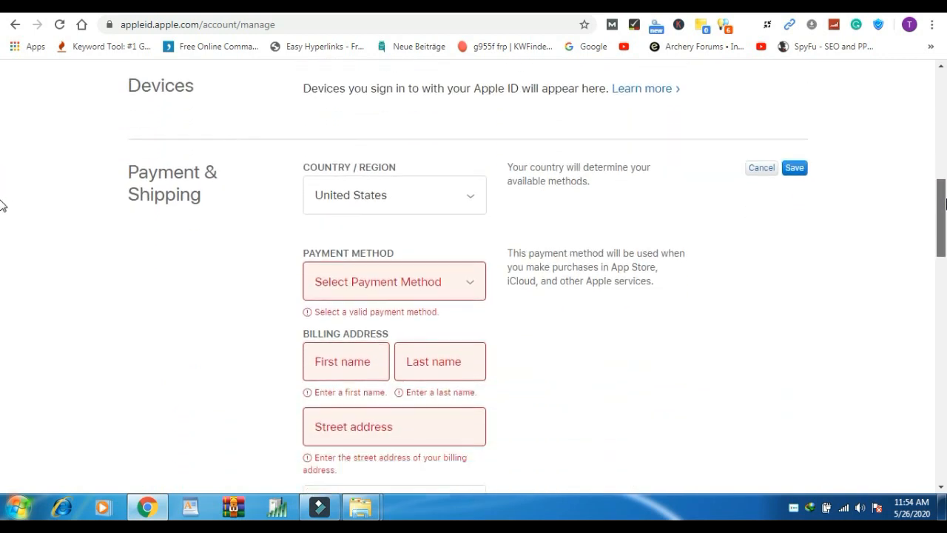
scroll(down, 3)
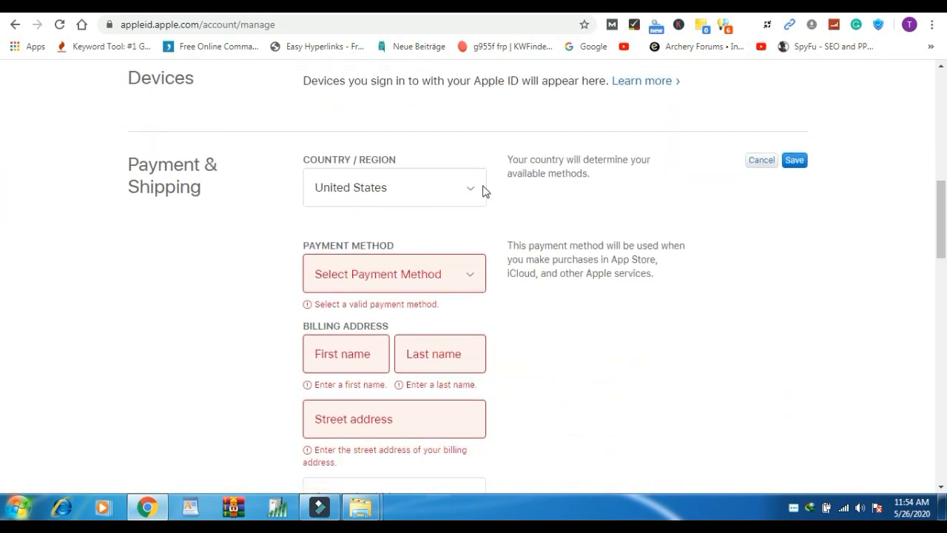
click(394, 187)
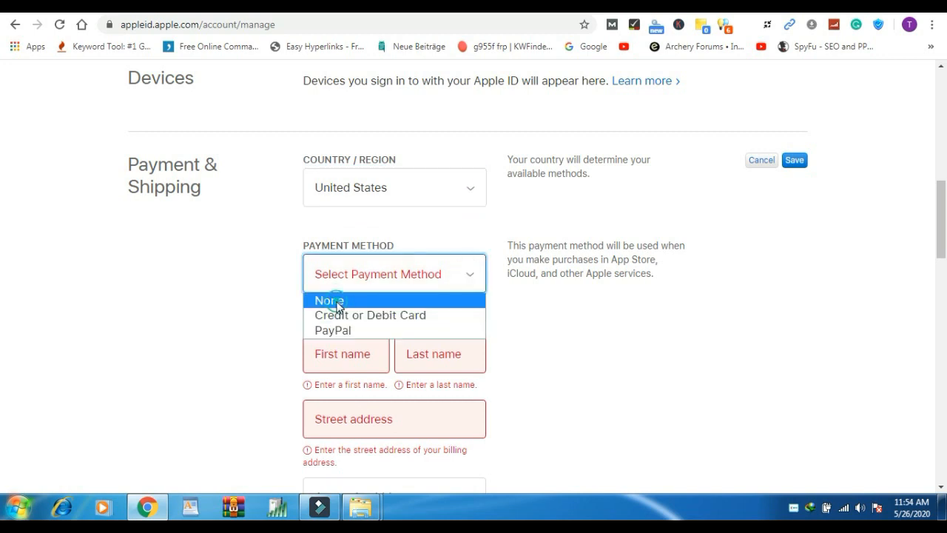
click(328, 299)
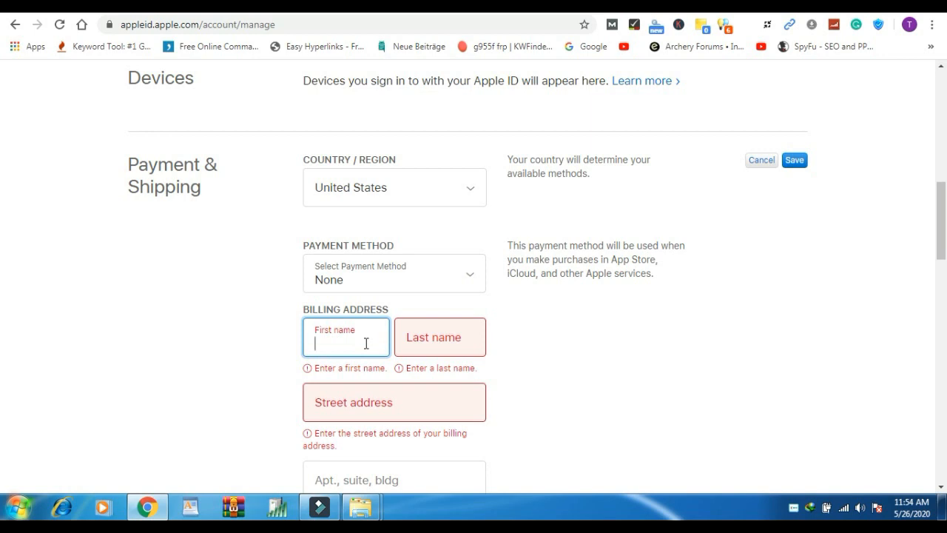
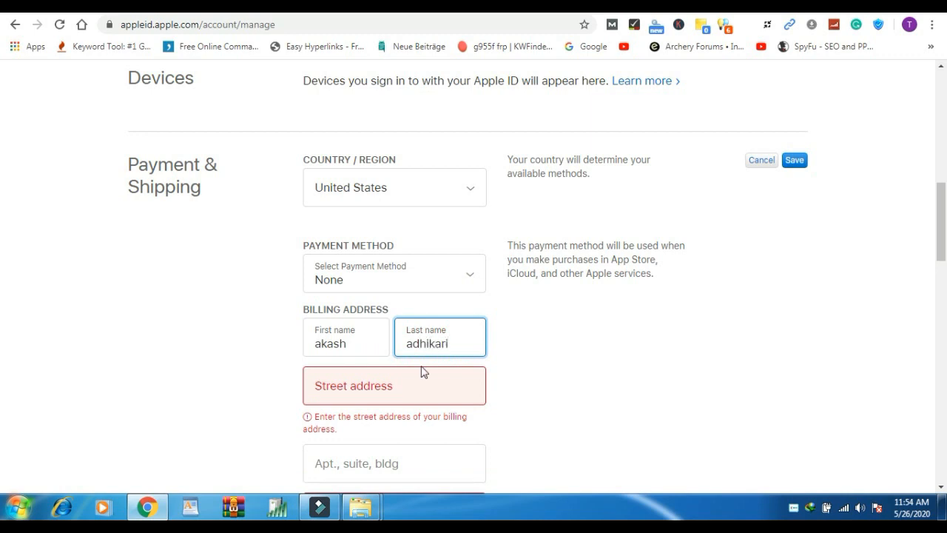
Enter the billing first name, last name and begin the street address.
text(ngt)
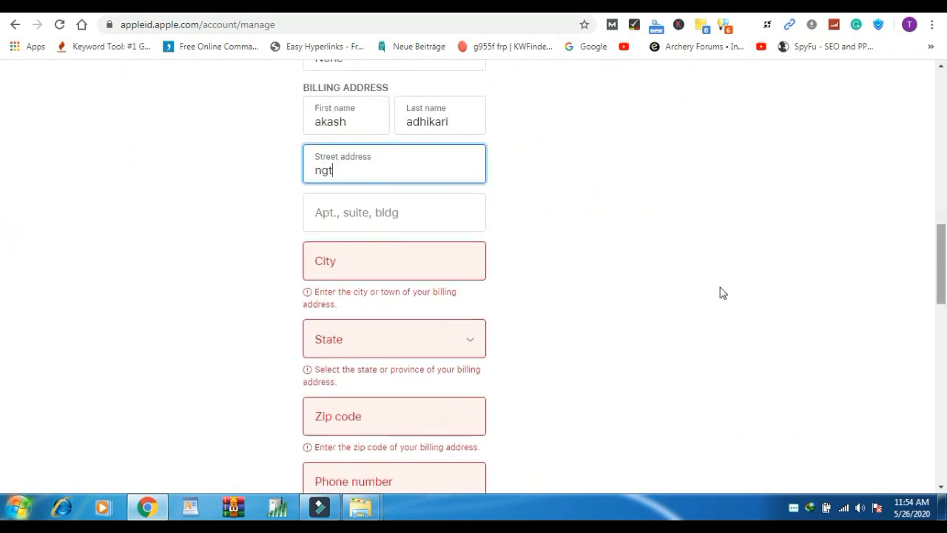
Enter the billing city, state Maryland and zip code 20601.
click(394, 260)
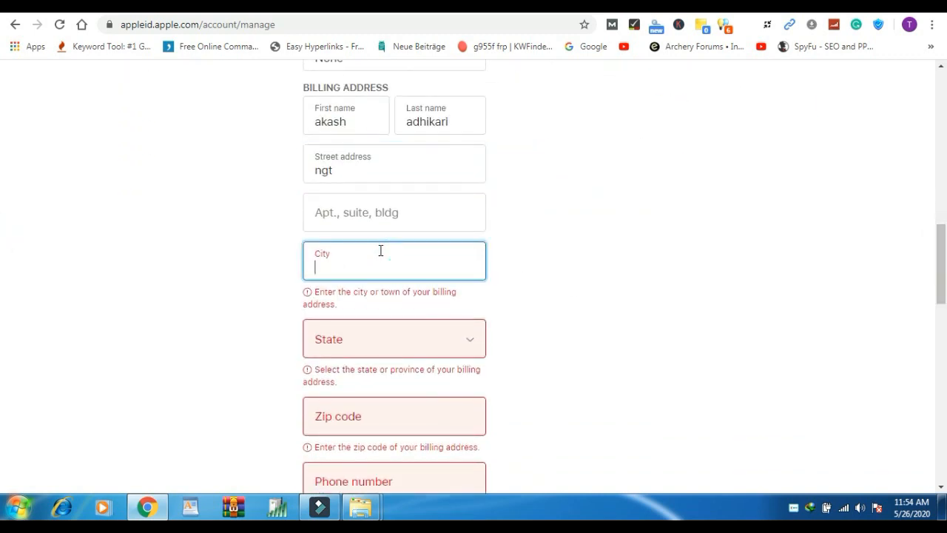
text(ci)
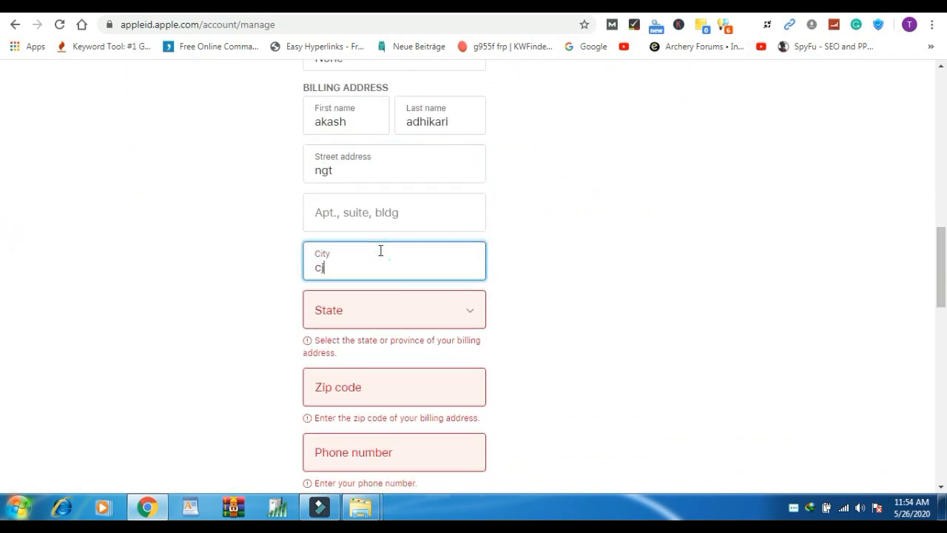
text(hit)
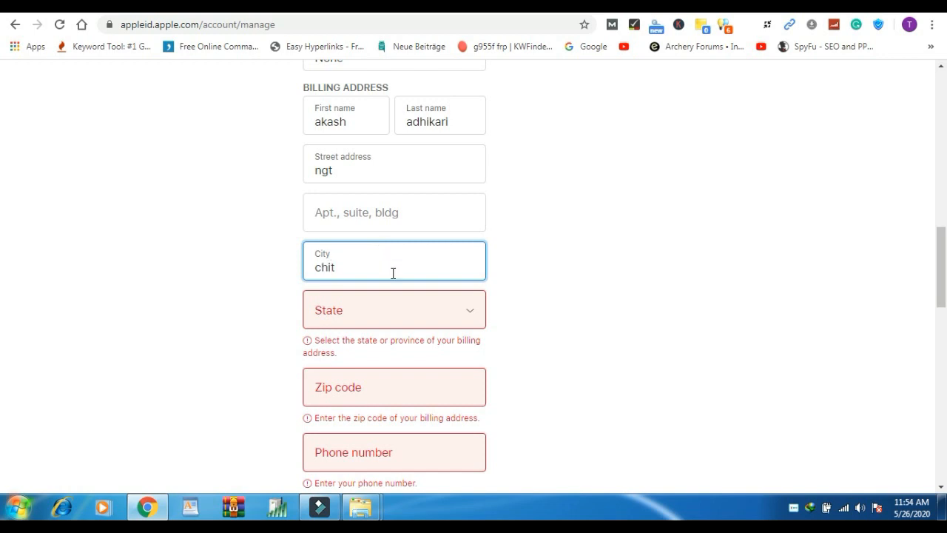
click(394, 309)
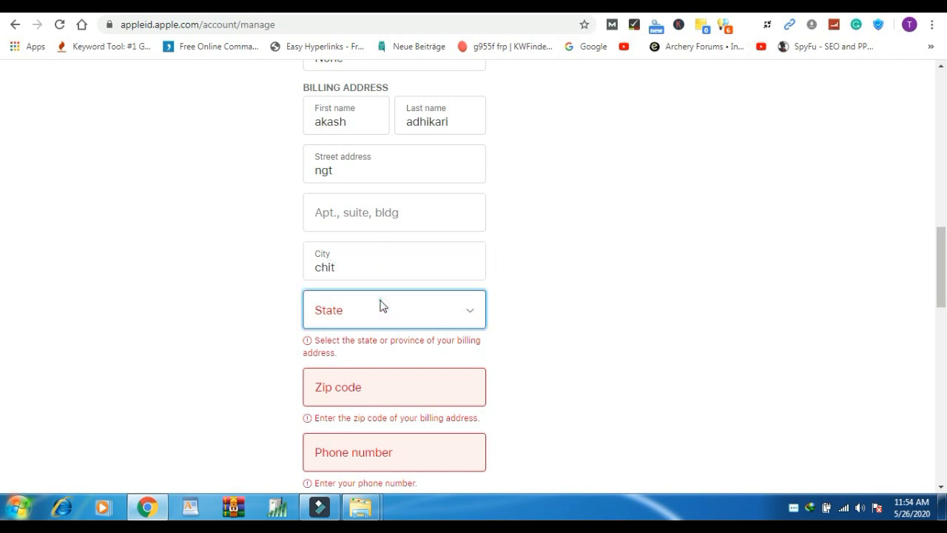
click(393, 310)
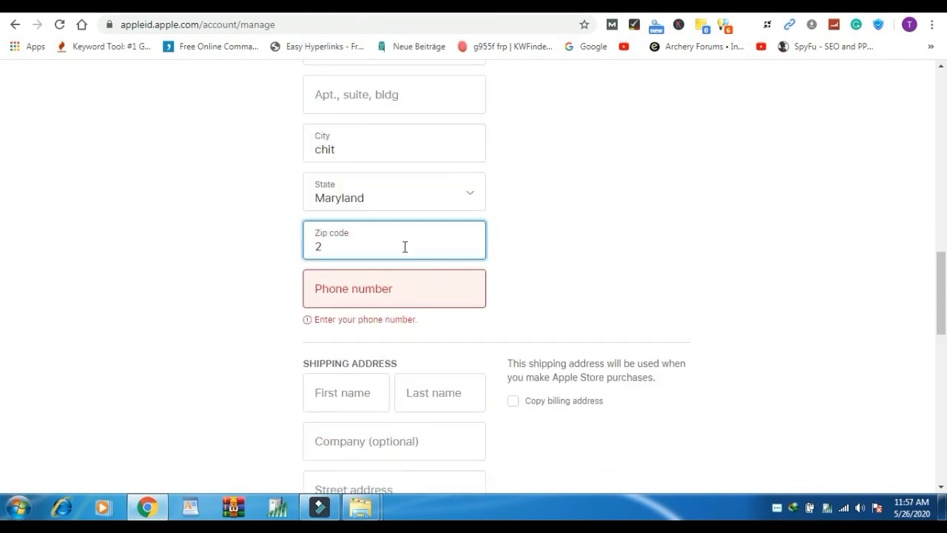
text(0601)
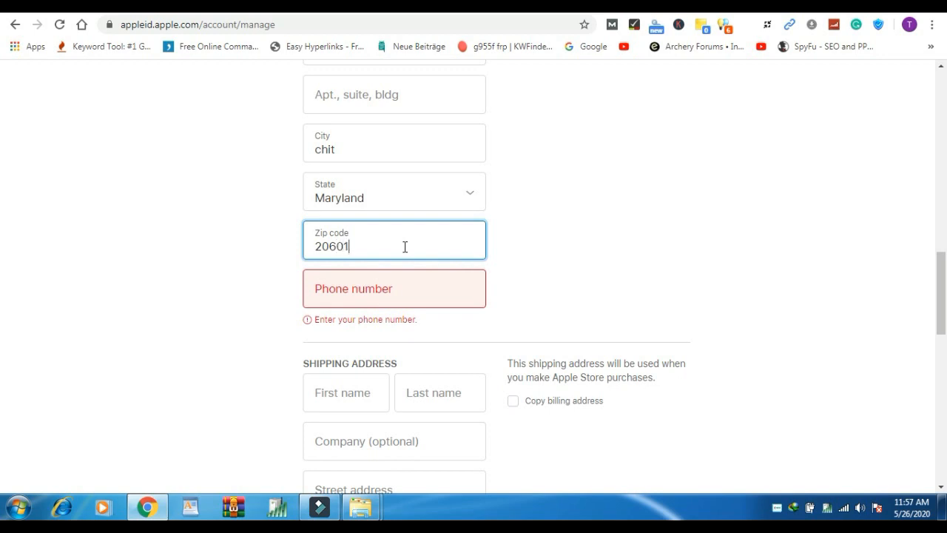
Enter the billing phone number.
click(394, 287)
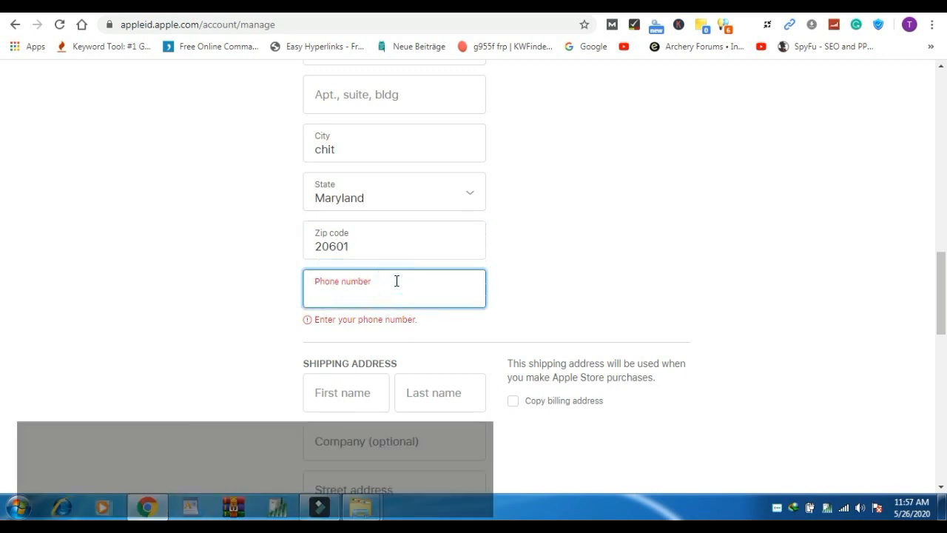
text(44)
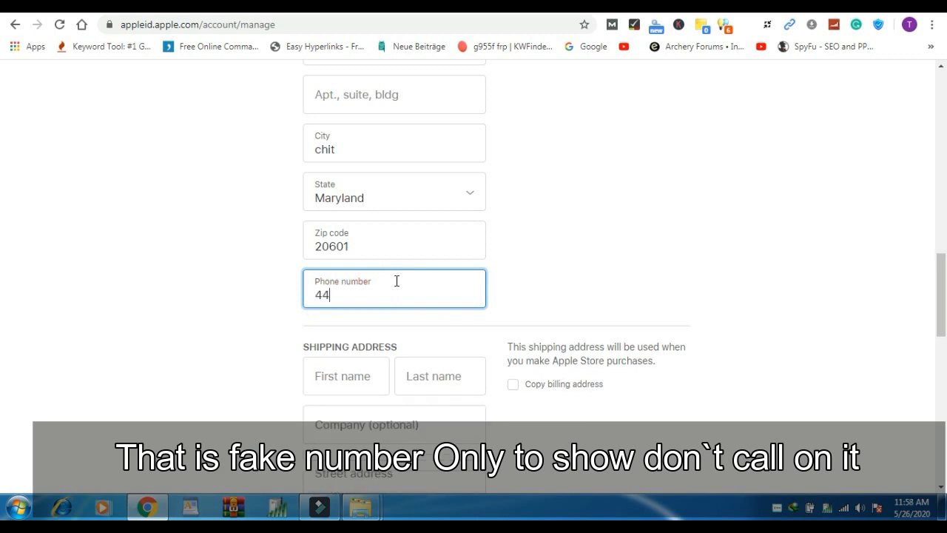
text(65)
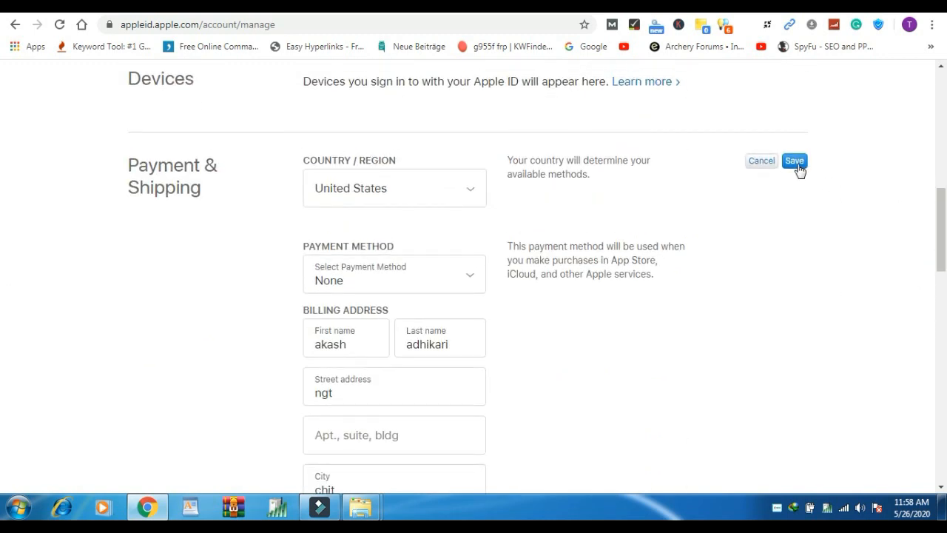
Save the Payment & Shipping details with no payment method.
click(794, 160)
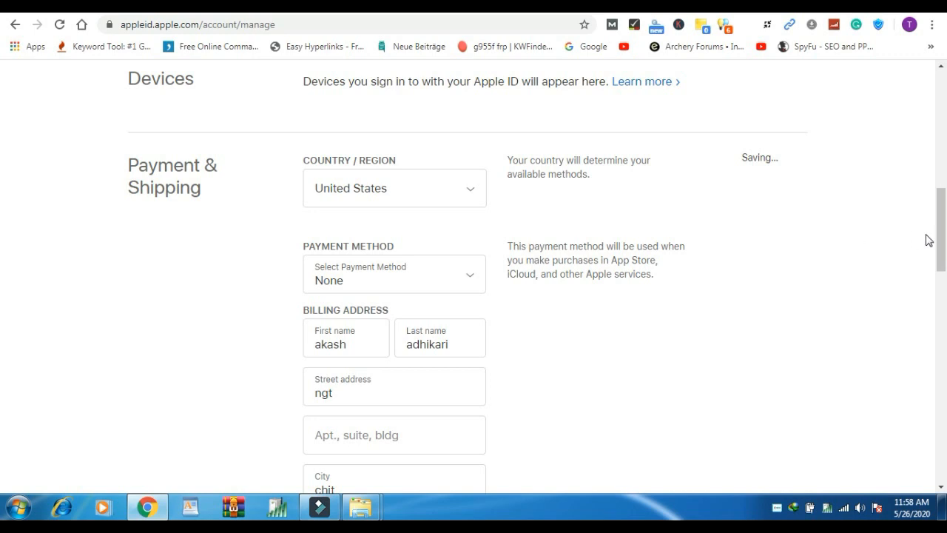
scroll(down, 3)
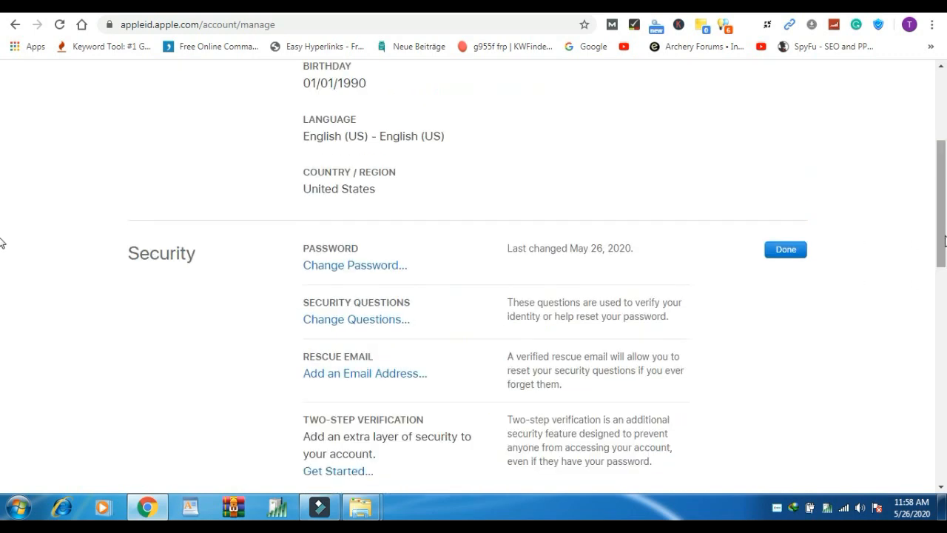
mouse_move(942, 210)
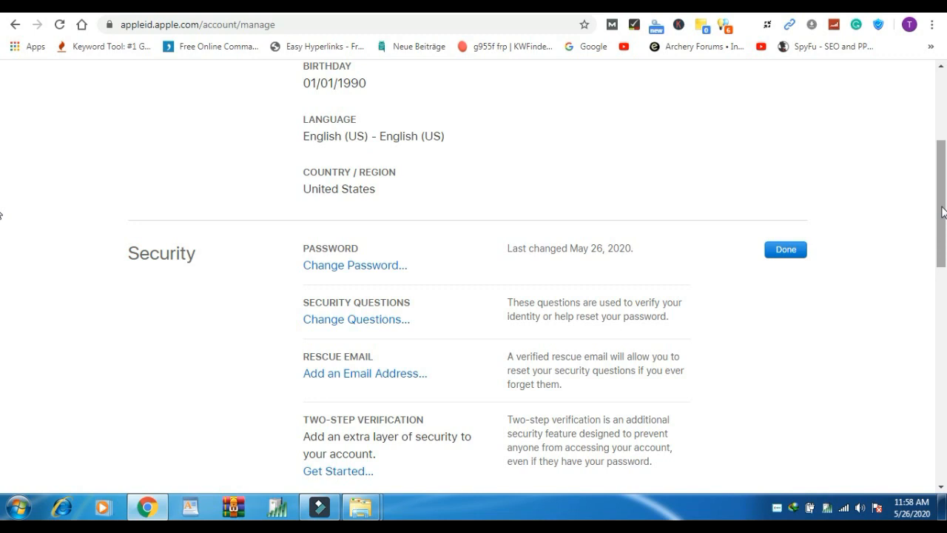
mouse_move(940, 187)
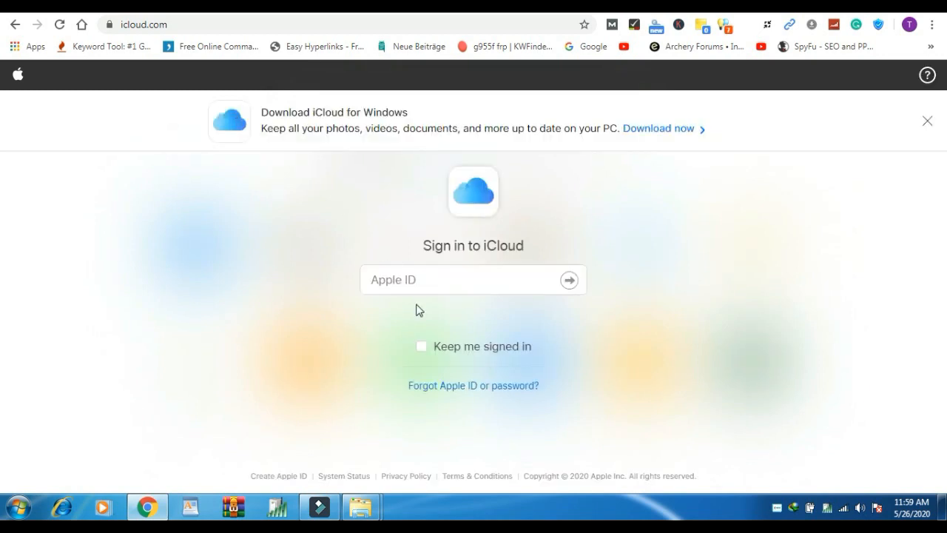
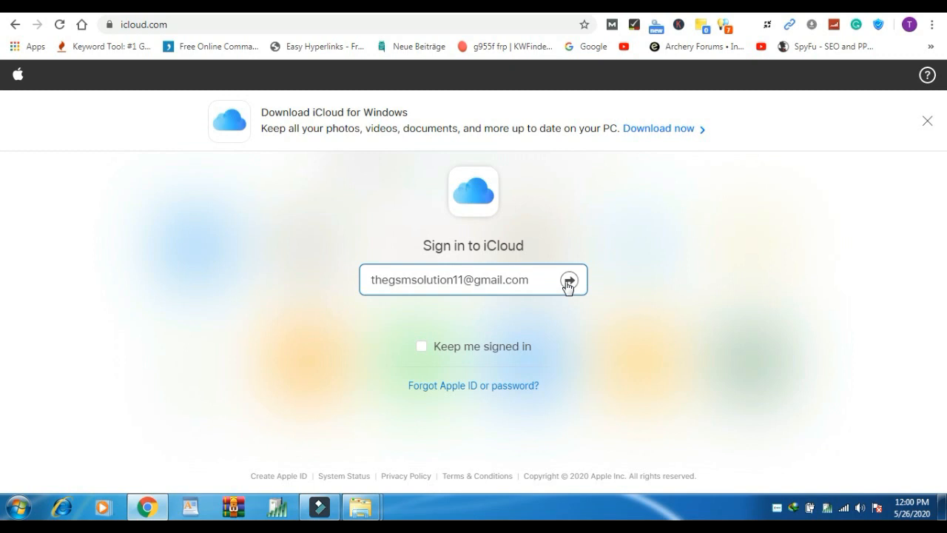
Sign in on icloud.com with the new Apple ID gmail address and its password.
click(568, 280)
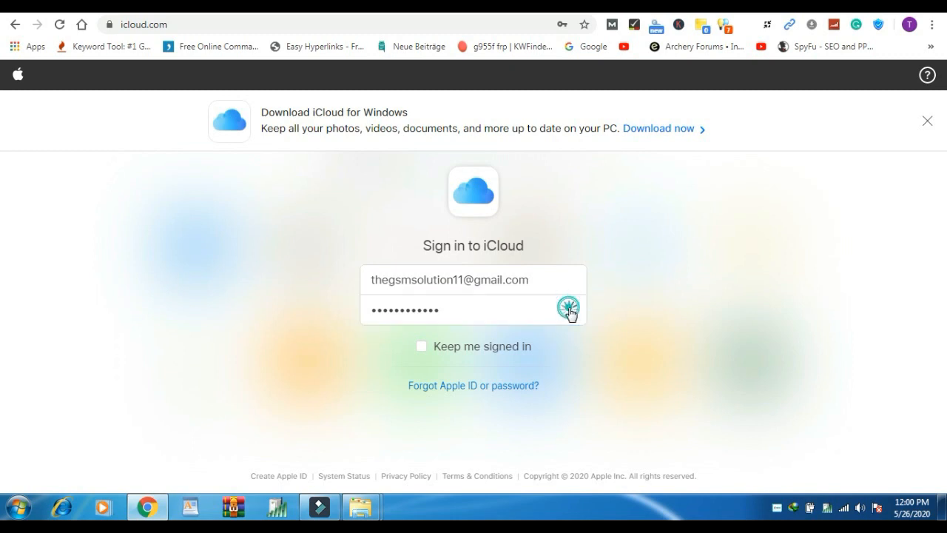
click(568, 309)
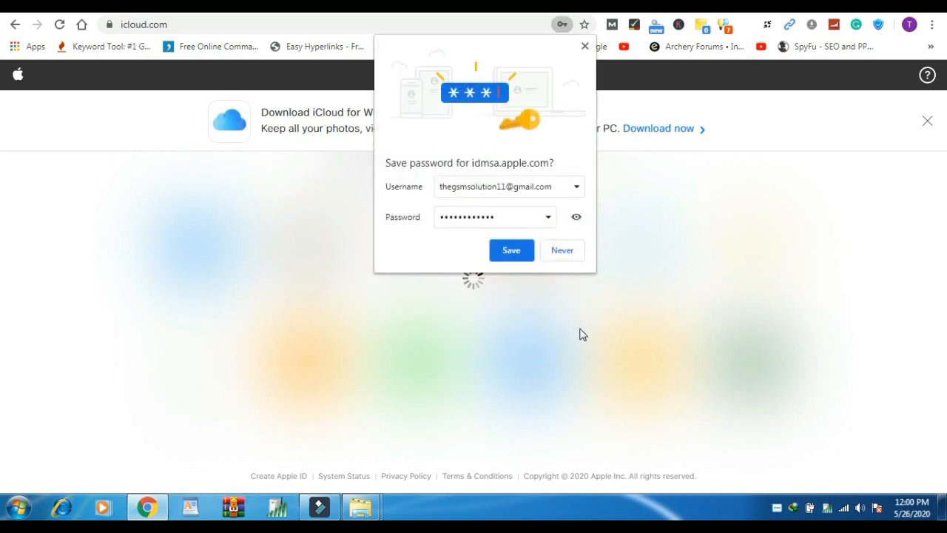
Dismiss Chrome's save-password offer and agree to the iCloud Terms and Conditions.
click(562, 250)
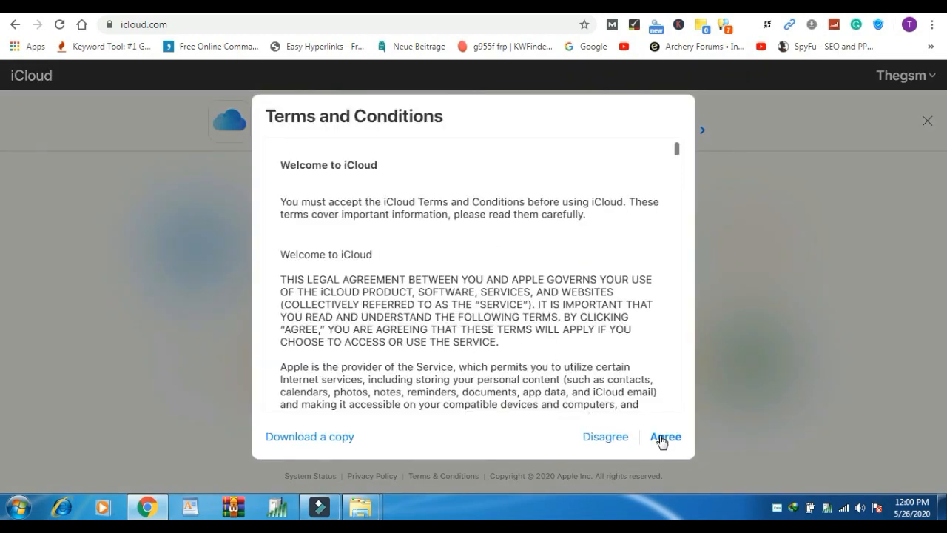
click(665, 437)
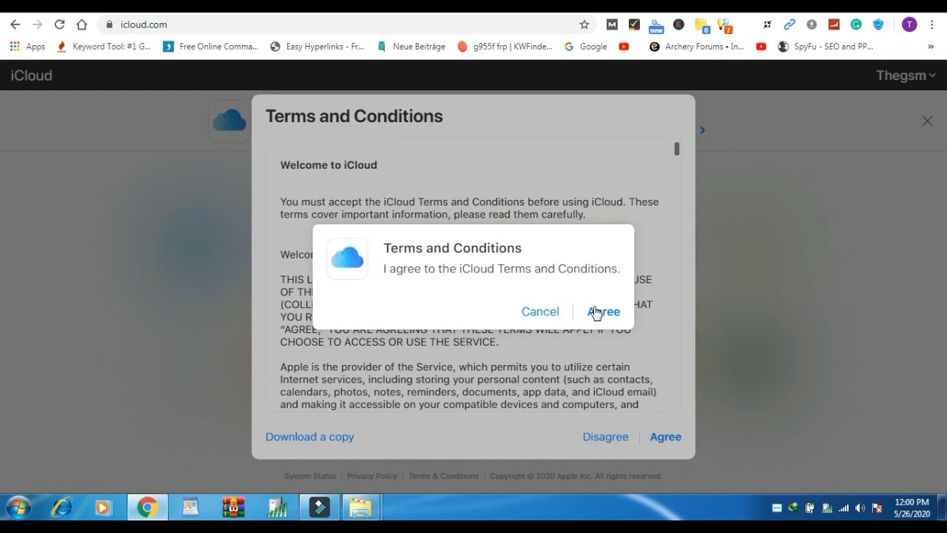
click(604, 311)
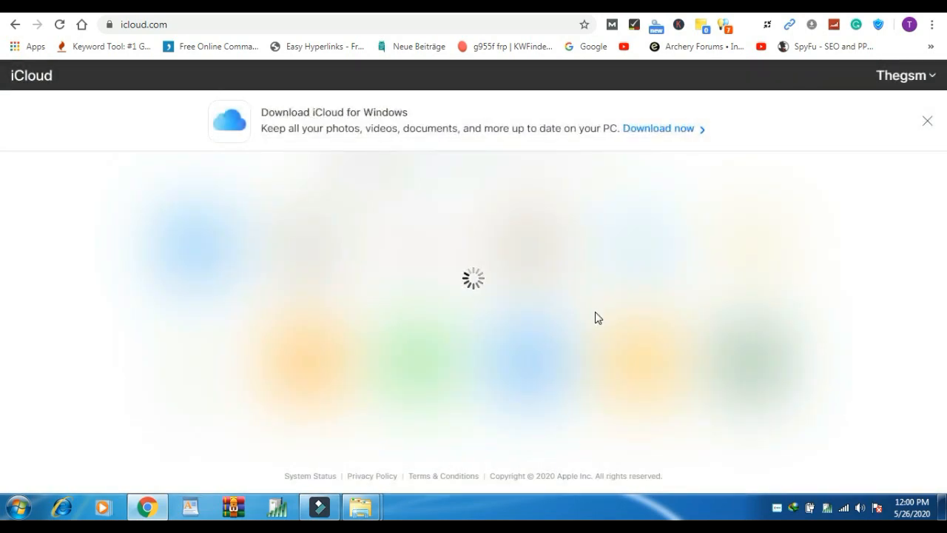